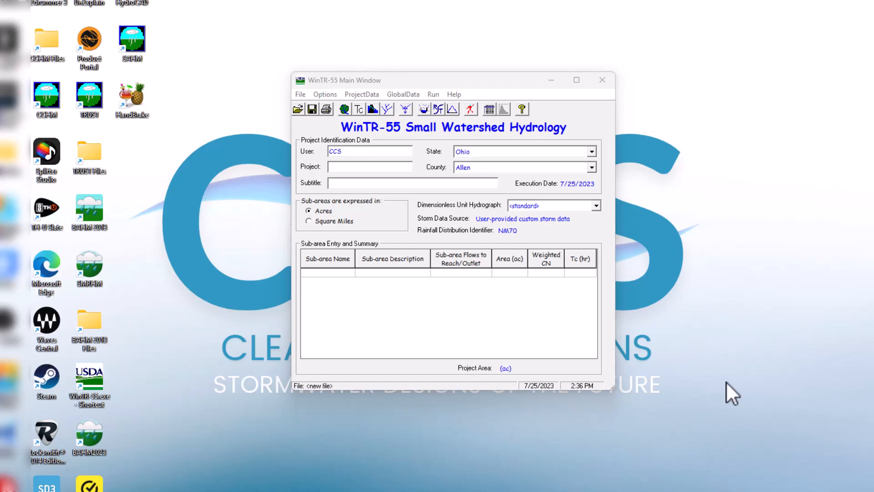
pyautogui.moveTo(312, 116)
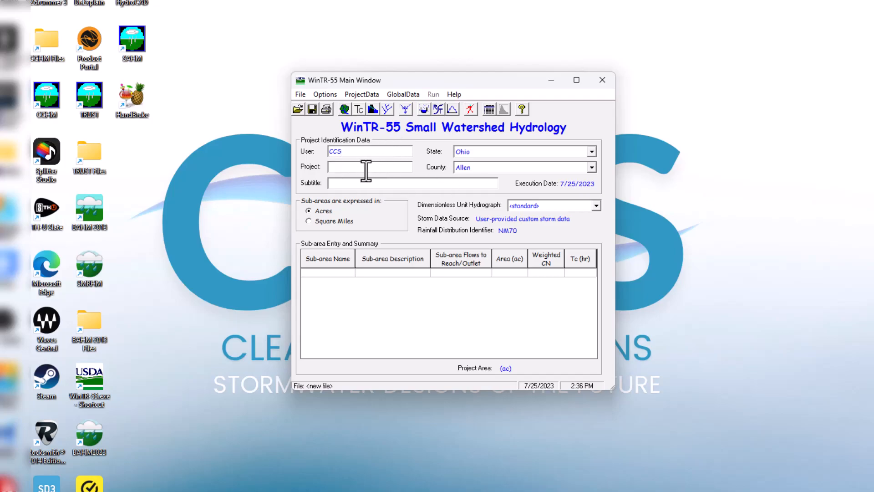
# Enter 'Test Project' as the project name and 'Predeveloped Project' as its subtitle
pyautogui.write('Test Project')
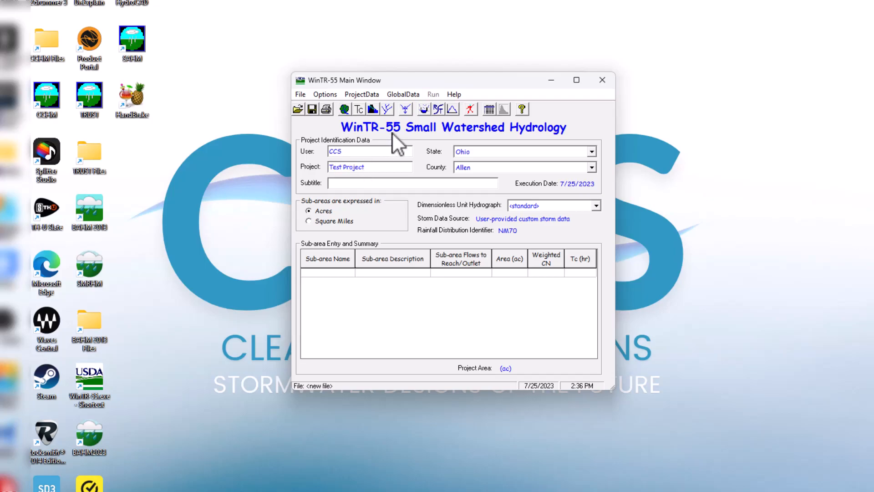
pyautogui.click(385, 183)
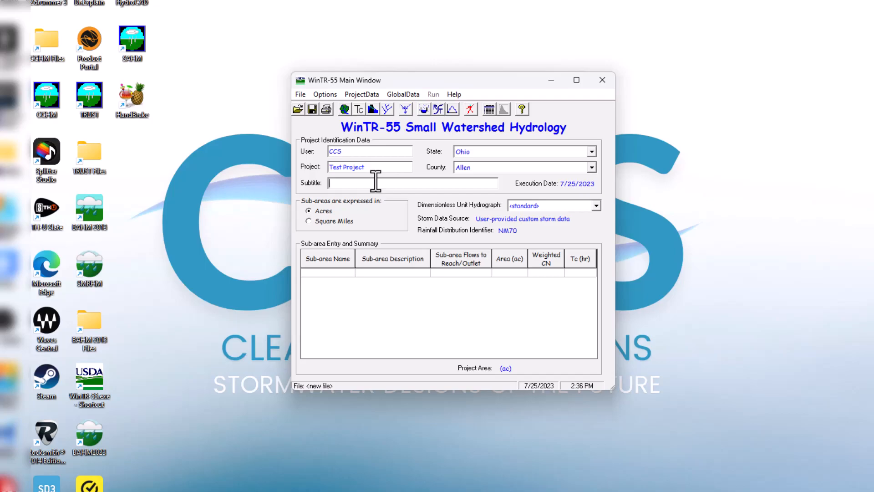
pyautogui.write('Pred')
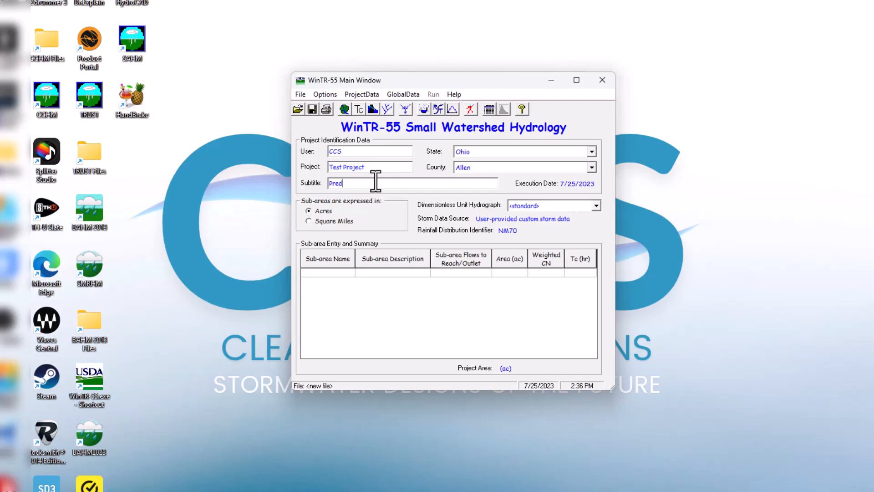
pyautogui.write('evelop')
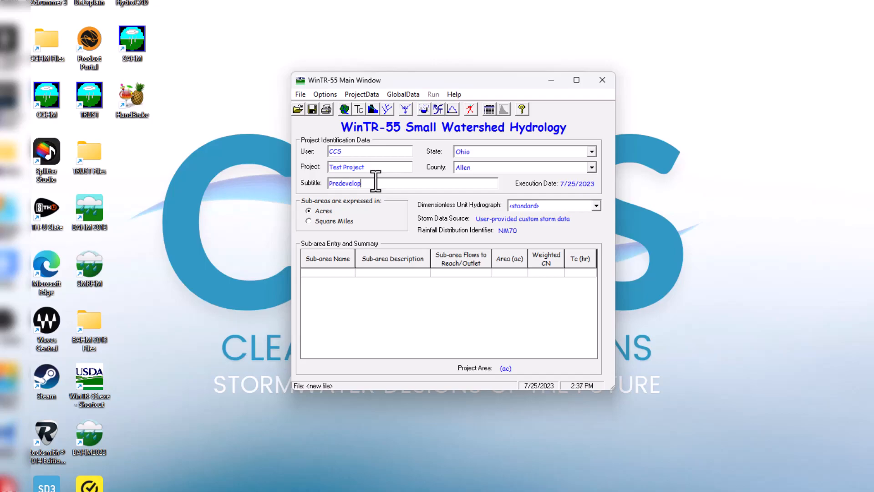
pyautogui.write('ed')
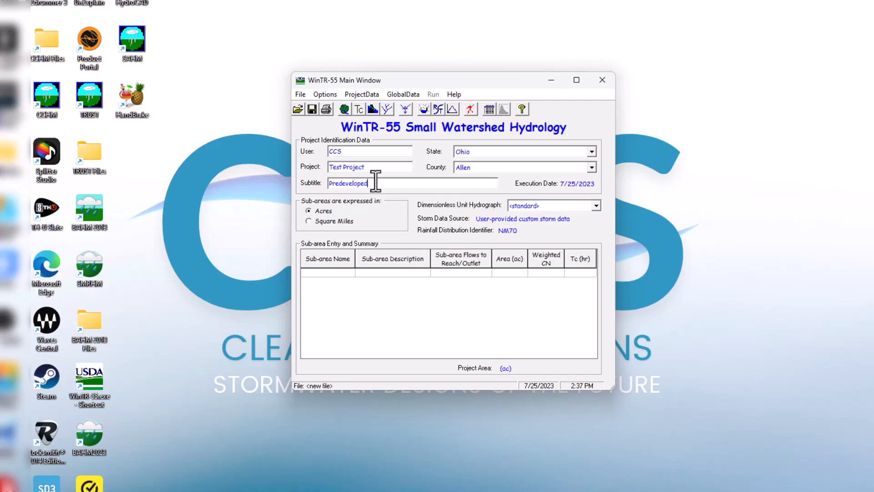
pyautogui.write('Project')
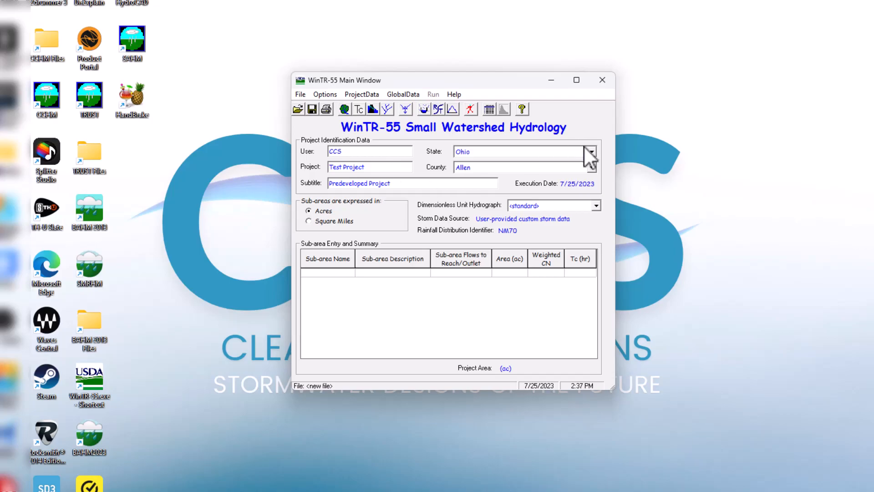
# Select Arizona as the state and scroll the county list toward Maricopa-Sw
pyautogui.click(591, 151)
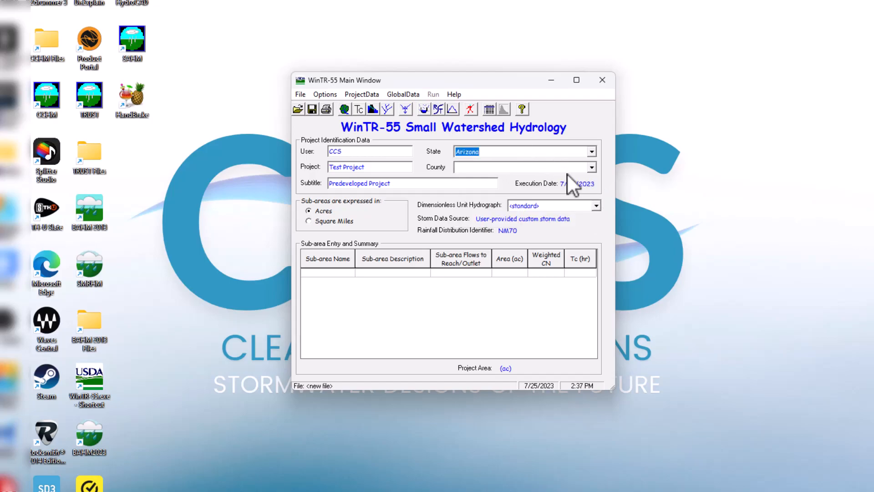
pyautogui.click(591, 168)
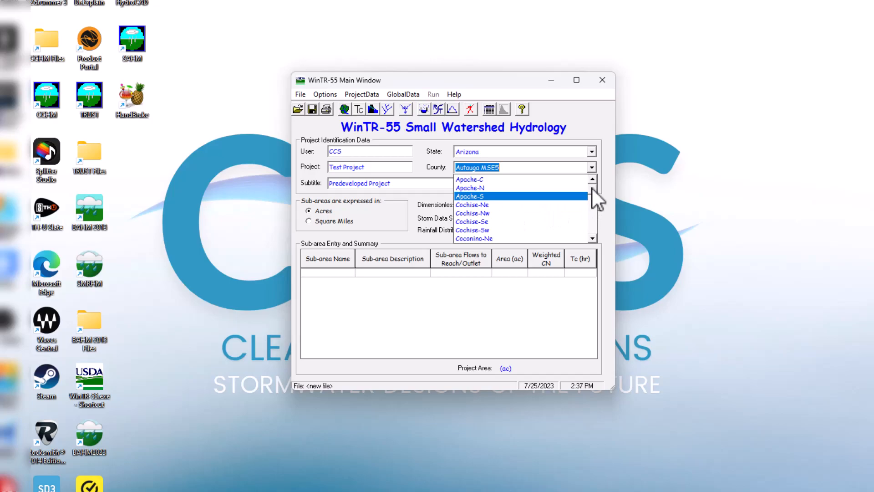
pyautogui.scroll(-3)
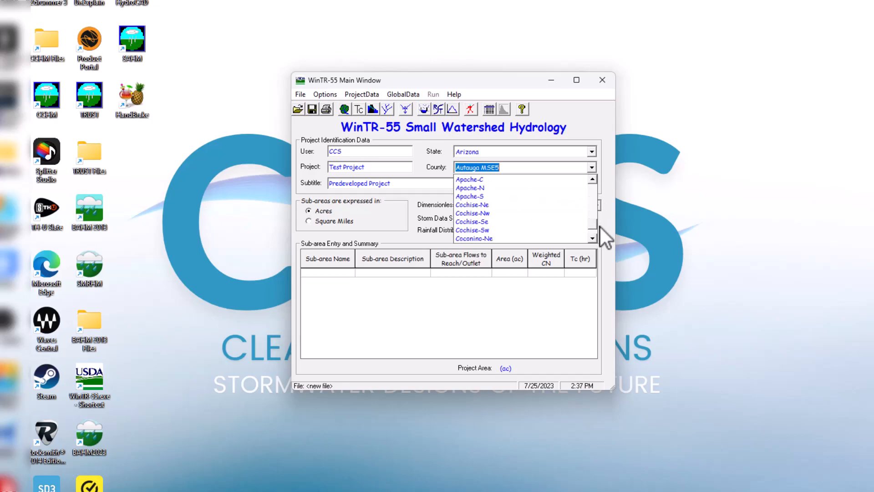
pyautogui.scroll(-3)
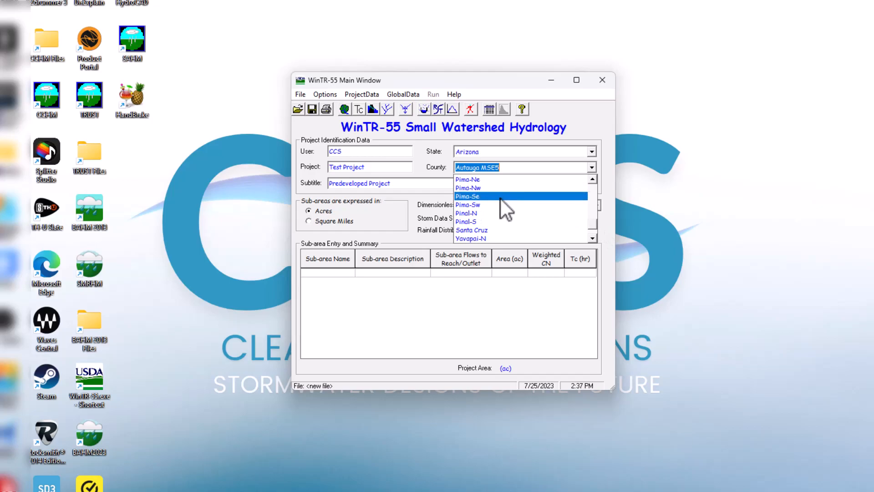
pyautogui.moveTo(505, 233)
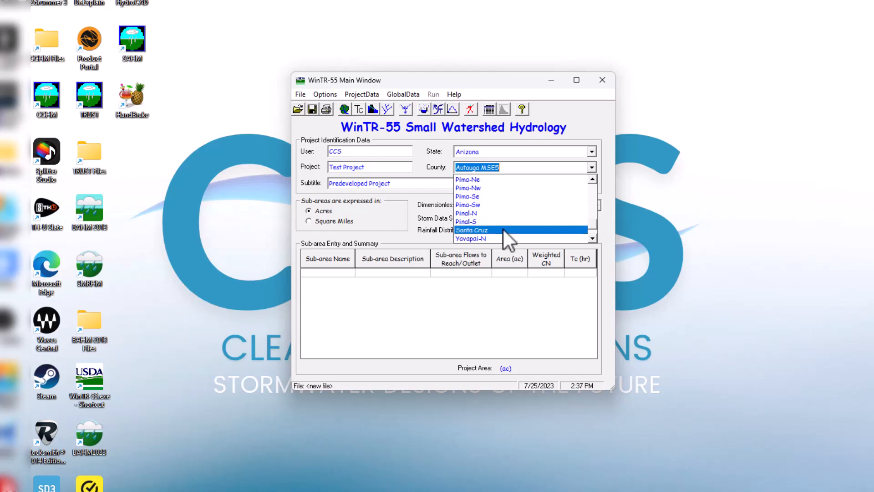
pyautogui.moveTo(591, 223)
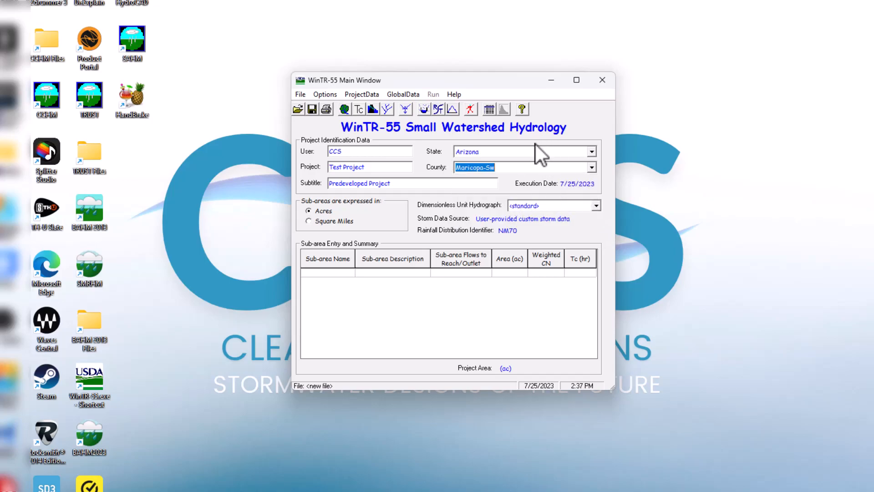
pyautogui.moveTo(599, 195)
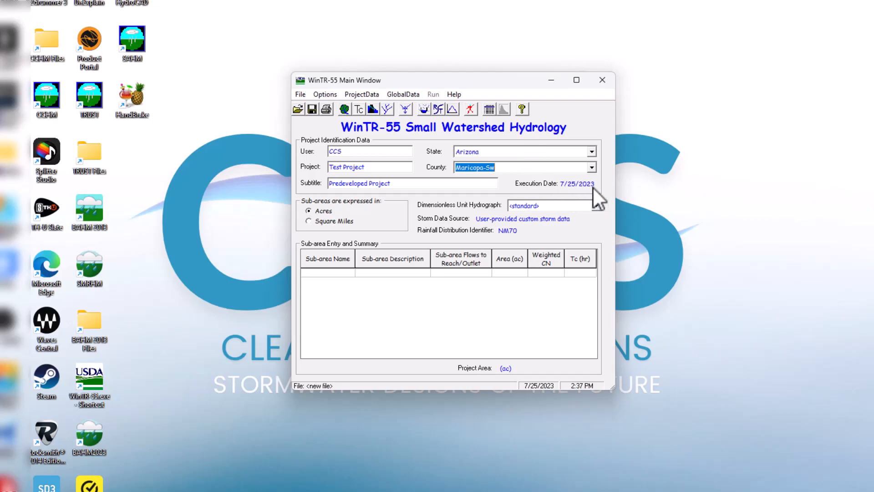
pyautogui.moveTo(337, 215)
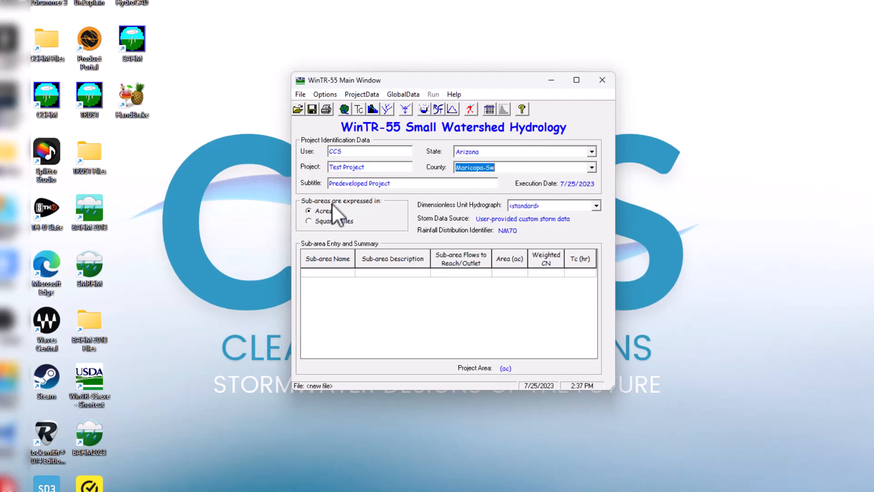
pyautogui.click(308, 221)
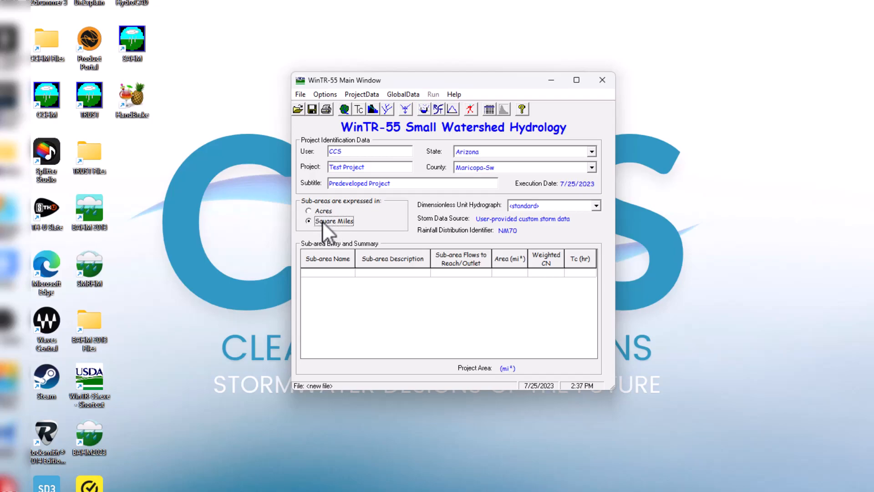
pyautogui.click(309, 210)
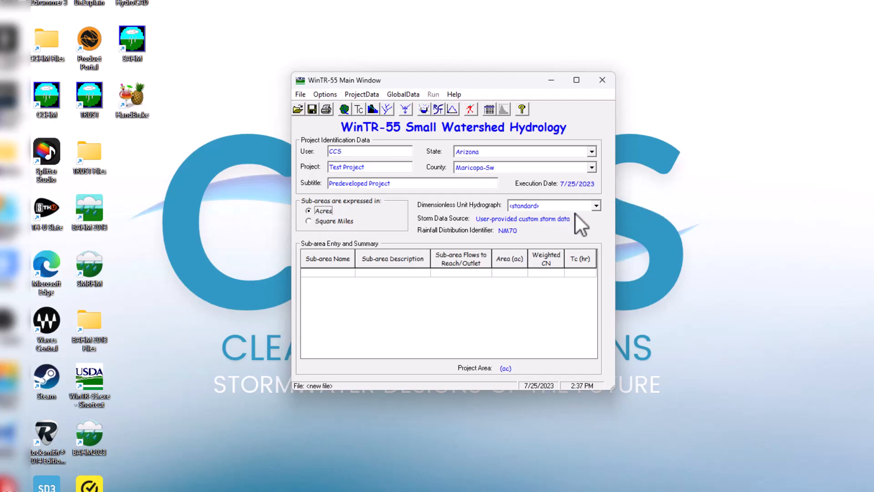
pyautogui.moveTo(474, 221)
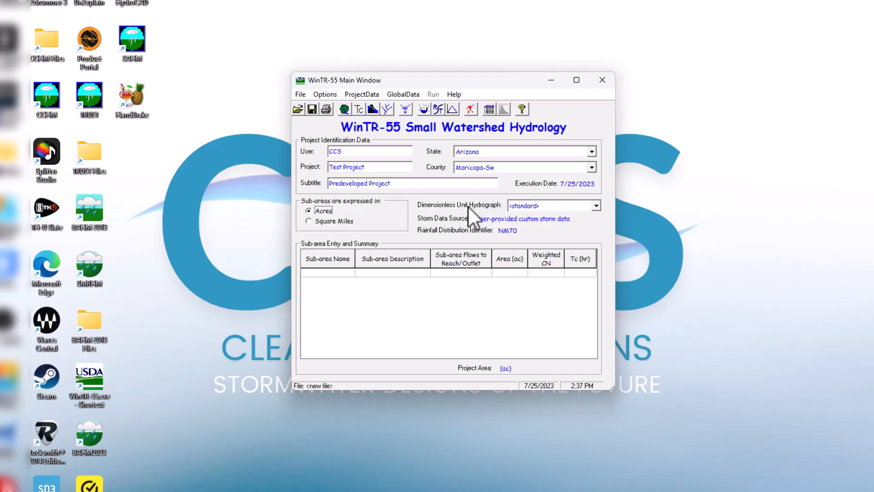
pyautogui.moveTo(547, 208)
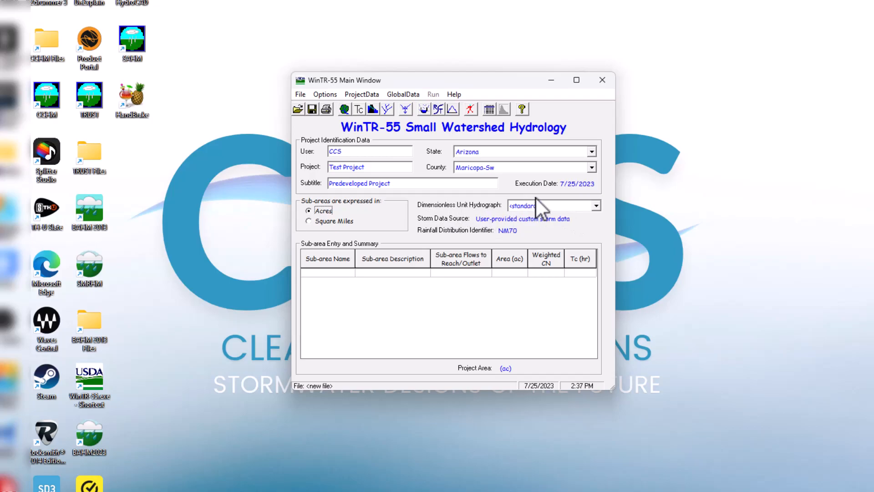
pyautogui.moveTo(465, 239)
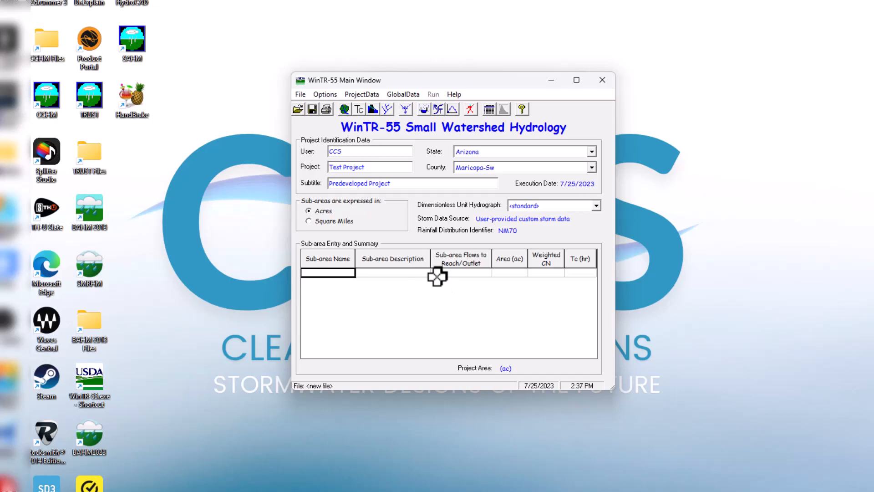
# Add sub-area Area 1, described as Forested Area, draining to the Outlet with 3.00 acres
pyautogui.write('Area 1')
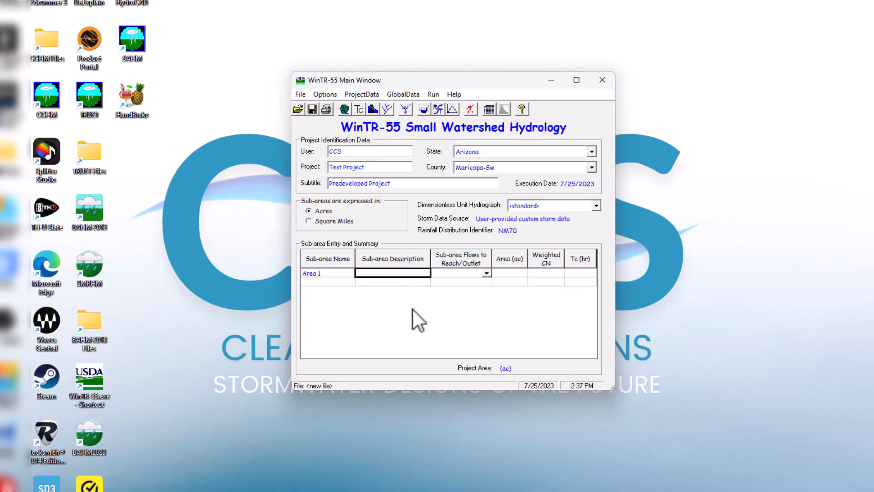
pyautogui.write('Paved Area')
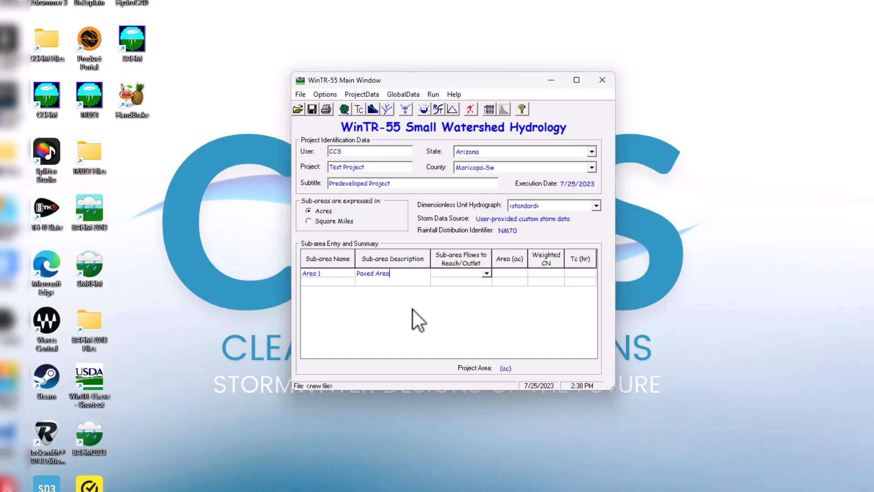
pyautogui.press('Backspace')
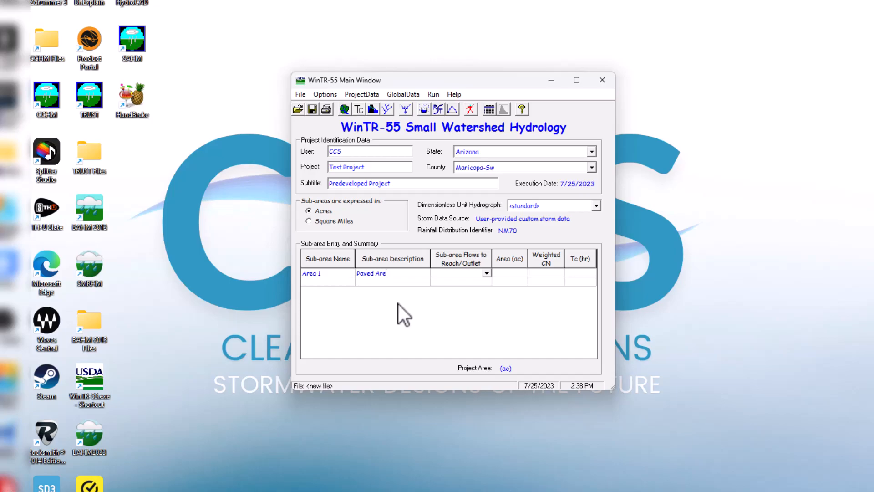
pyautogui.write('Forest')
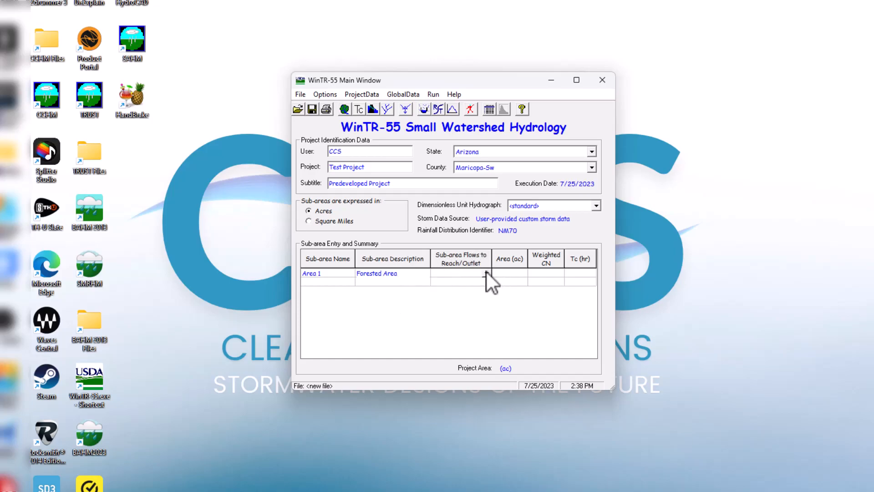
pyautogui.click(460, 273)
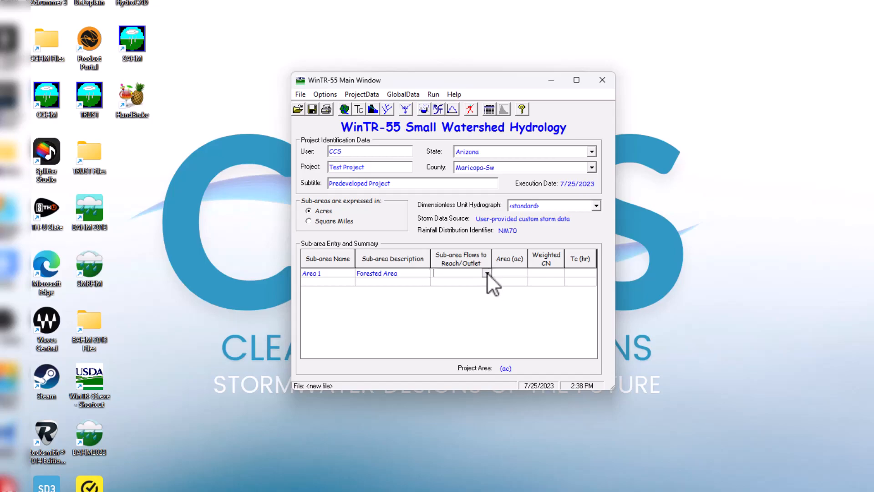
pyautogui.click(487, 274)
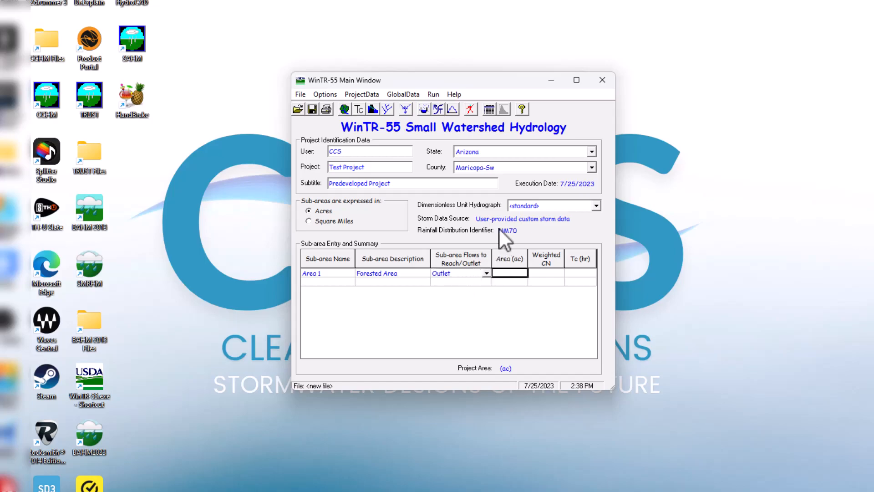
pyautogui.write('3.00')
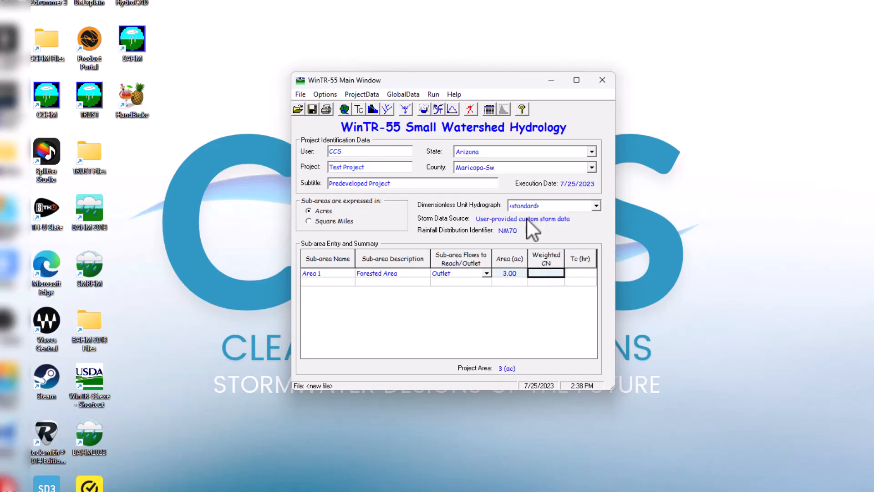
pyautogui.moveTo(587, 262)
pyautogui.write('30')
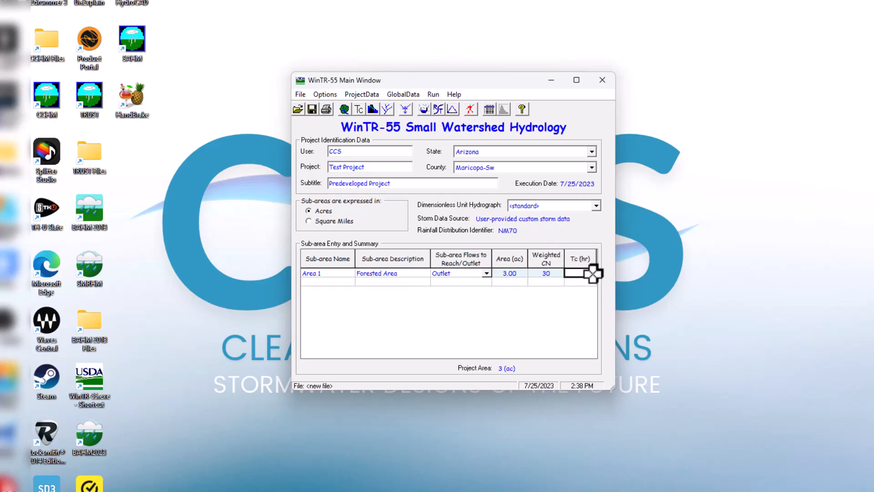
pyautogui.moveTo(631, 294)
pyautogui.write('1.000')
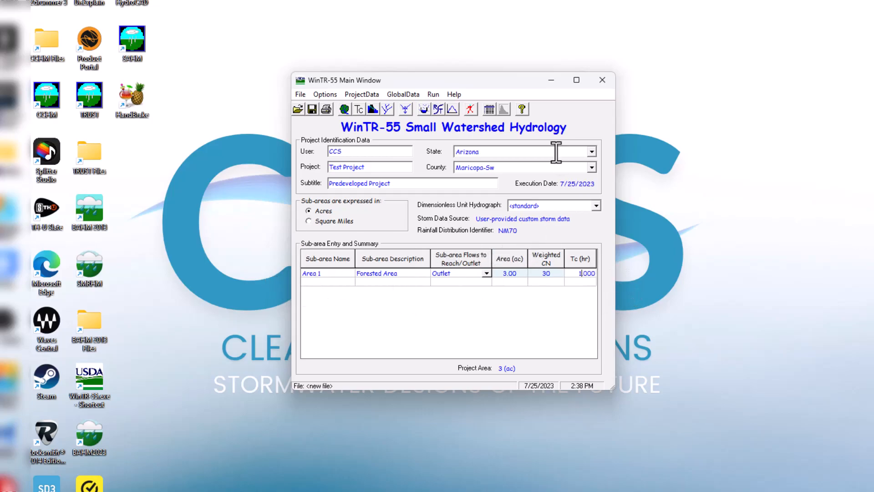
pyautogui.moveTo(310, 95)
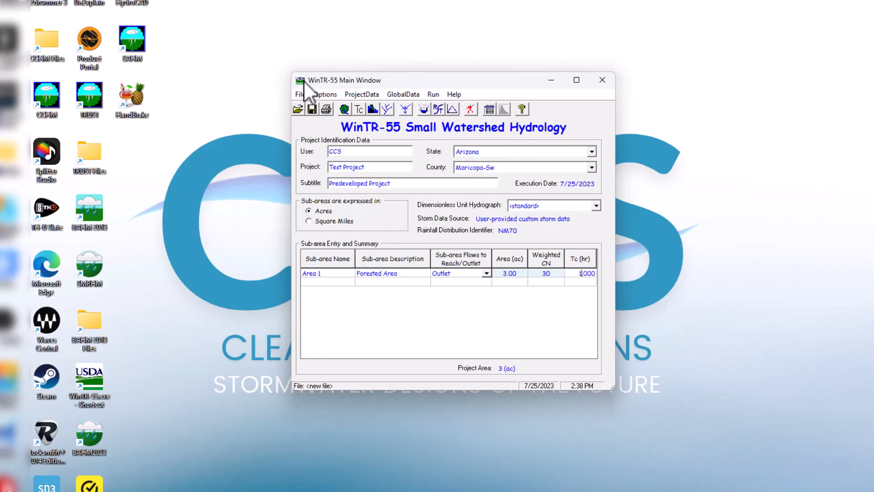
pyautogui.click(300, 95)
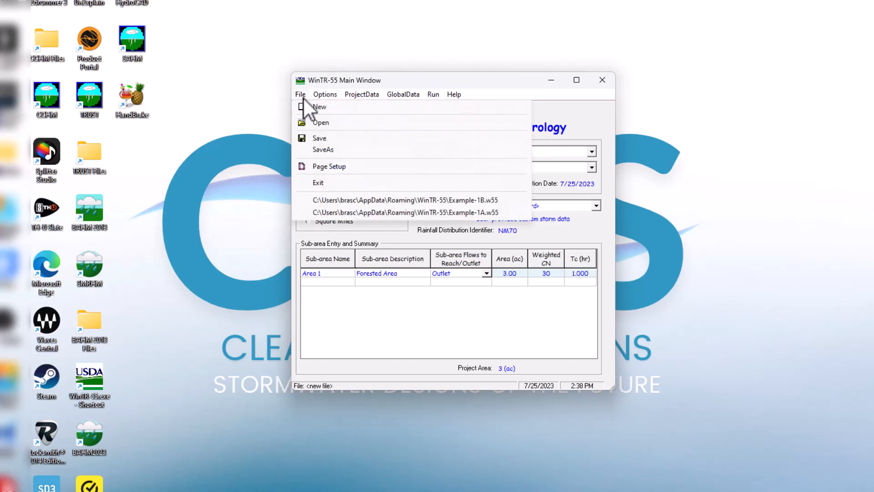
pyautogui.moveTo(325, 135)
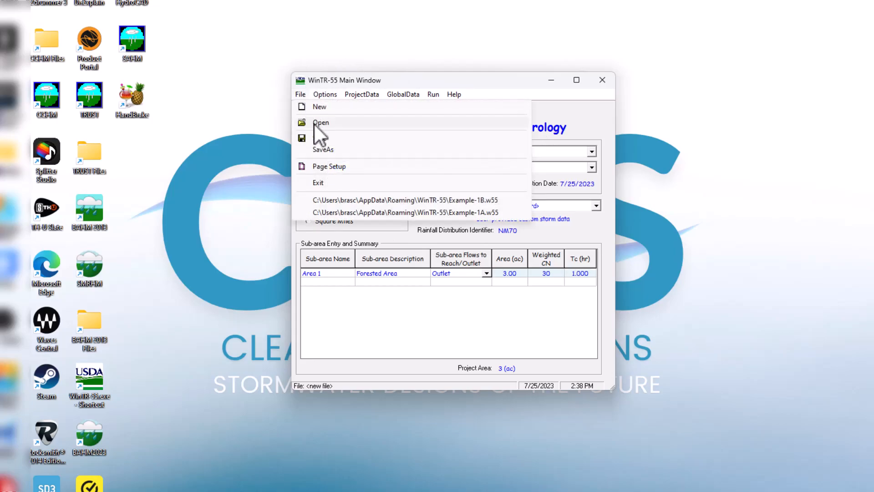
pyautogui.moveTo(346, 150)
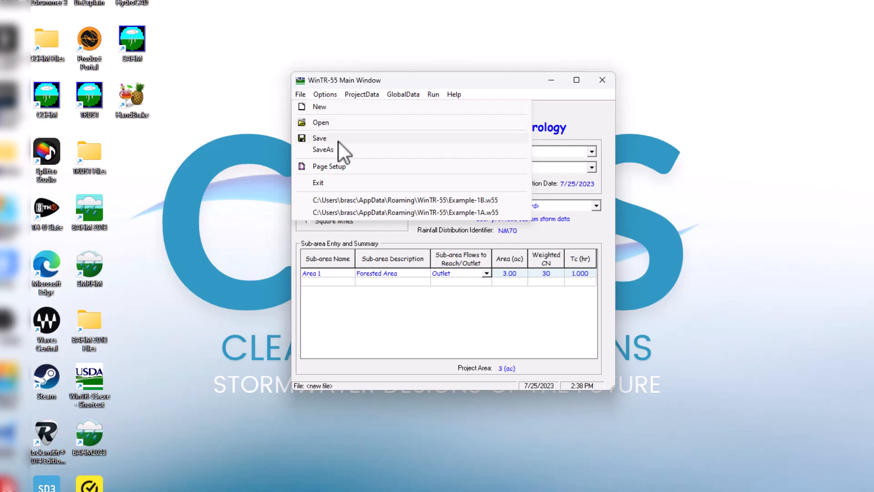
pyautogui.click(323, 149)
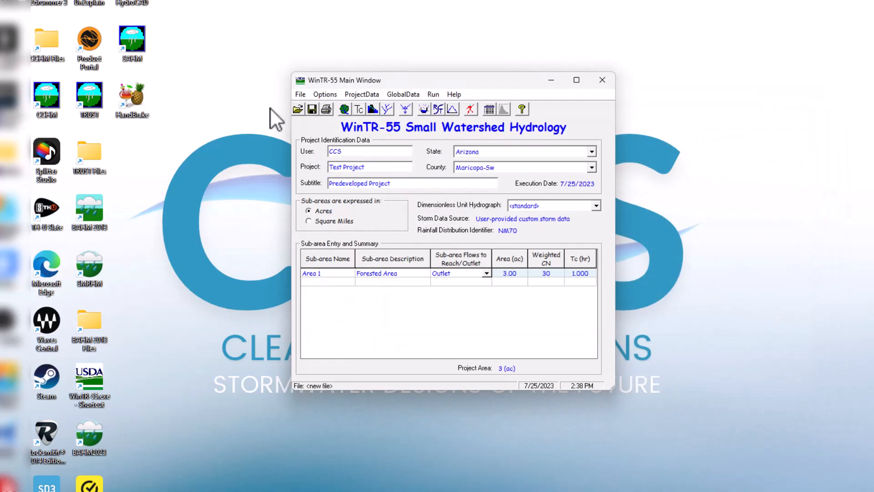
pyautogui.click(312, 109)
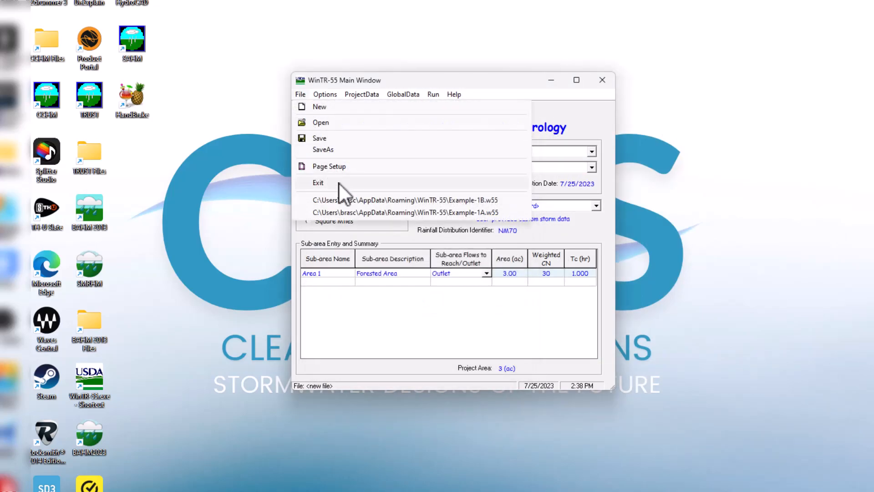
pyautogui.moveTo(407, 214)
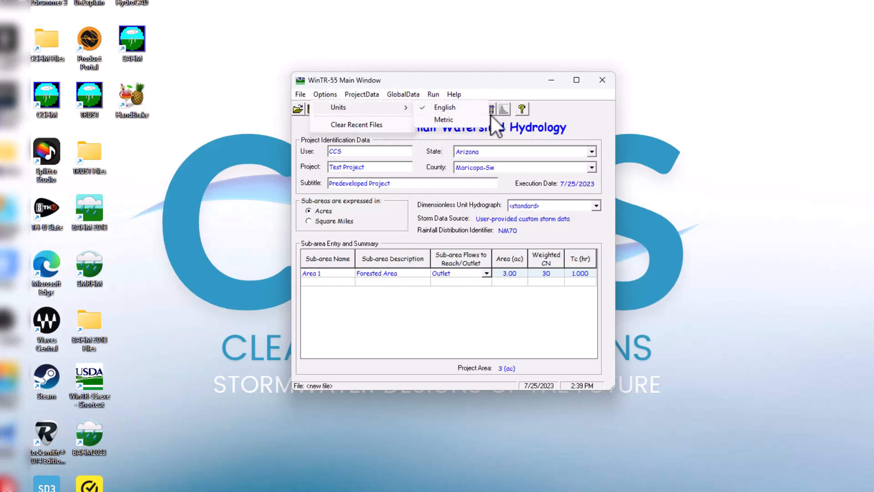
pyautogui.click(444, 119)
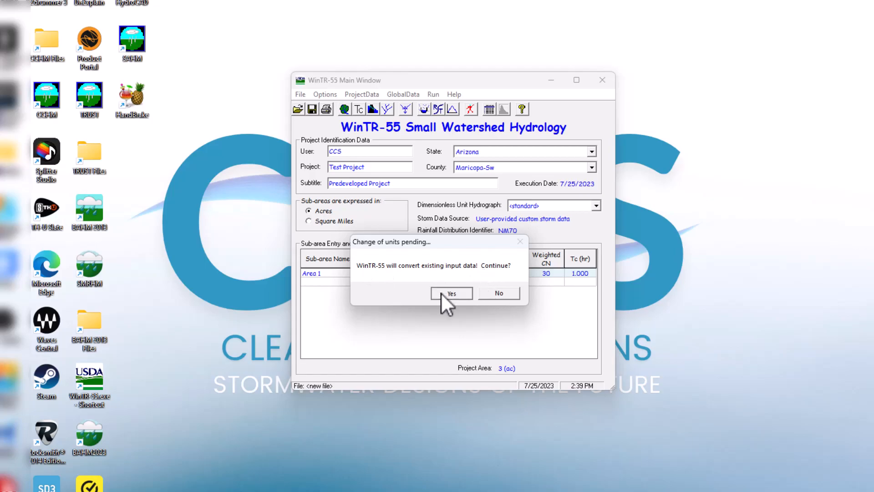
pyautogui.click(452, 293)
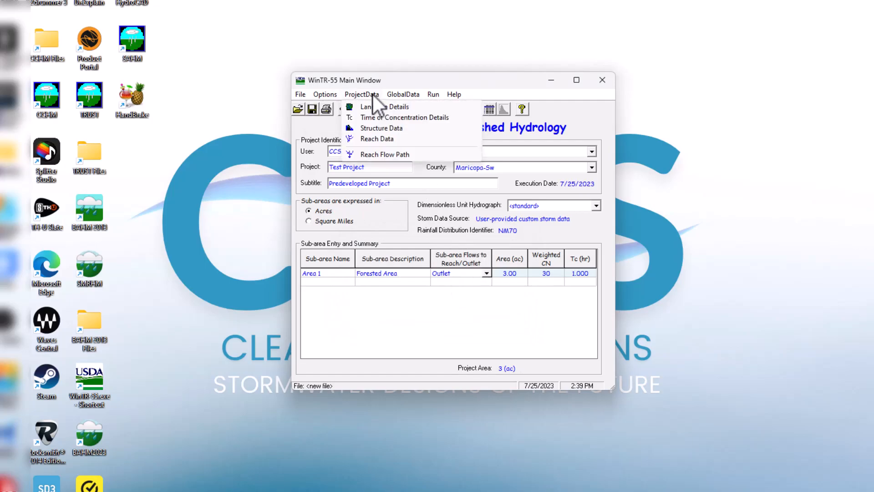
# Browse the Options and ProjectData menus, then open Land Use Details for Area 1
pyautogui.click(325, 94)
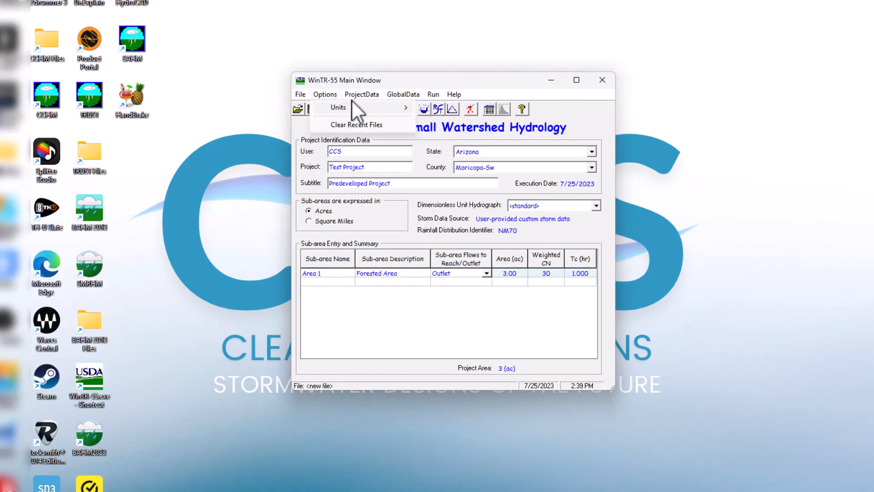
pyautogui.click(362, 94)
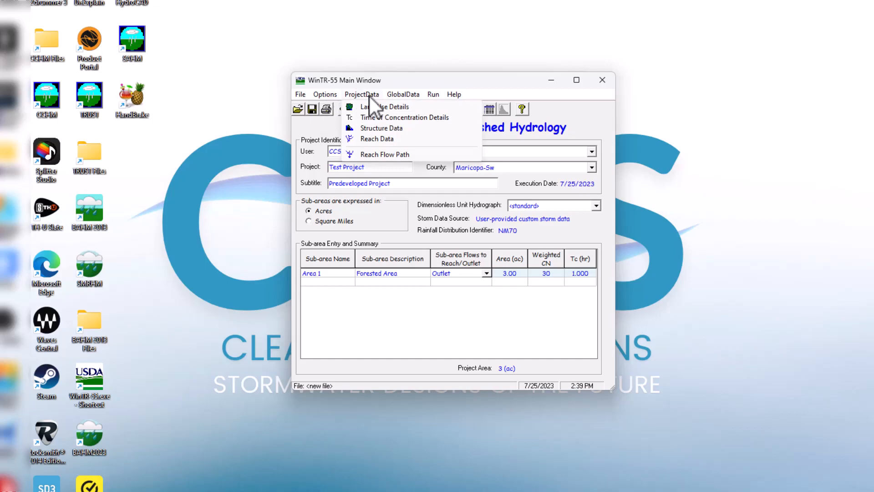
pyautogui.click(454, 94)
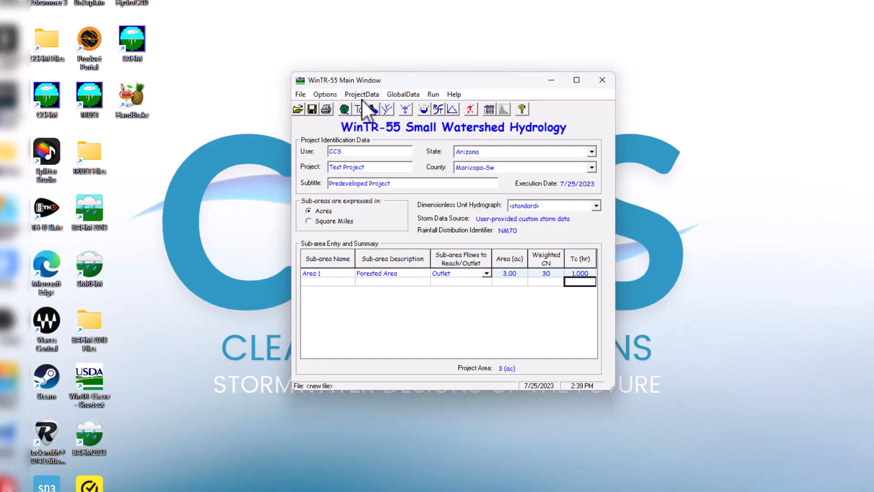
pyautogui.click(363, 94)
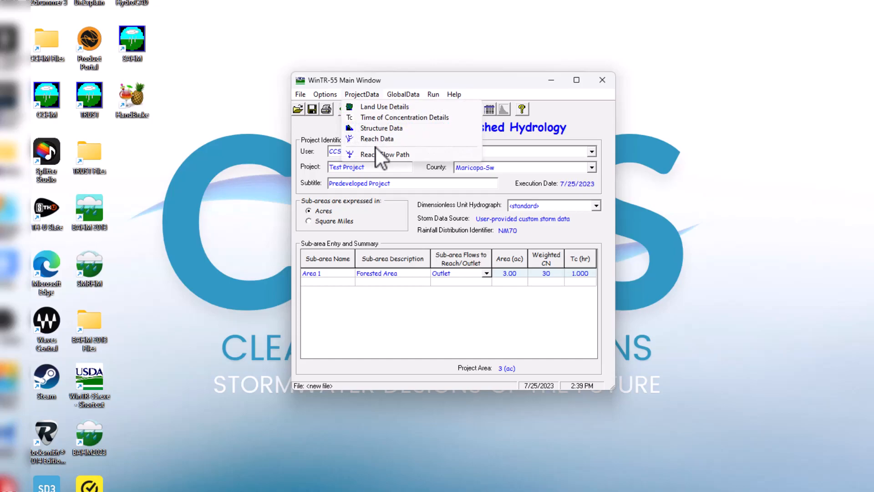
pyautogui.click(384, 107)
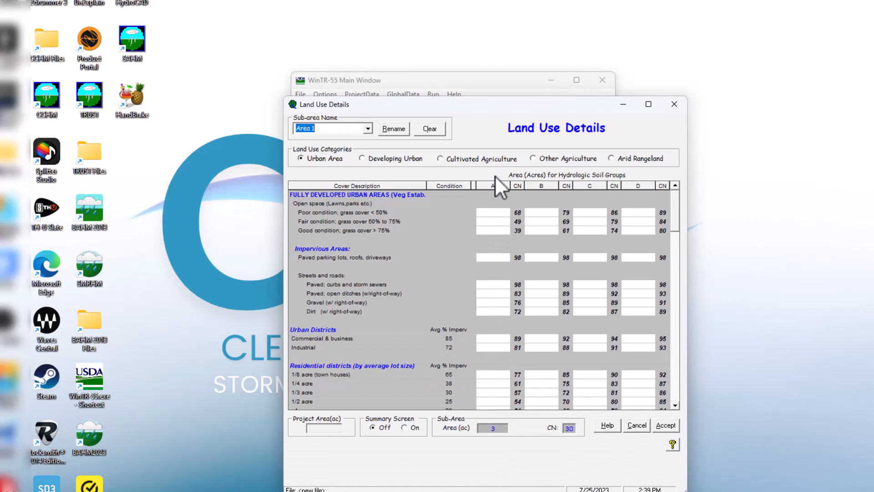
pyautogui.moveTo(541, 213)
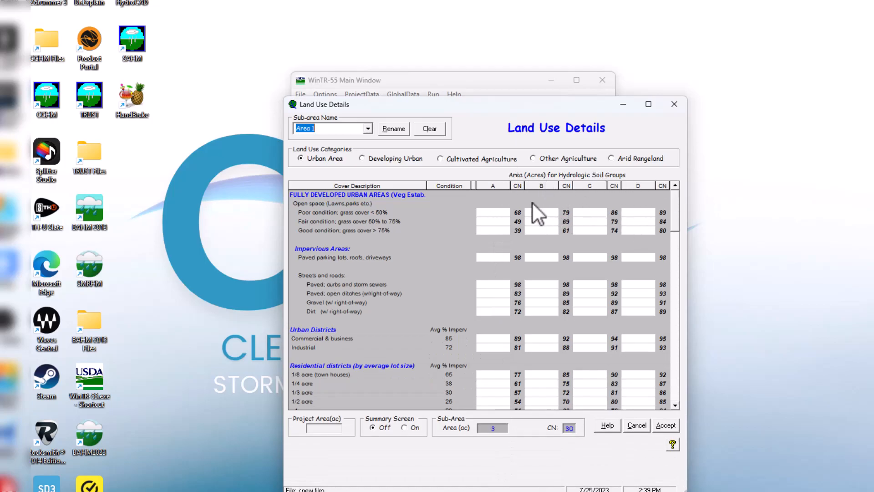
# Scroll down through Area 1's urban and agricultural cover types and curve numbers
pyautogui.scroll(-3)
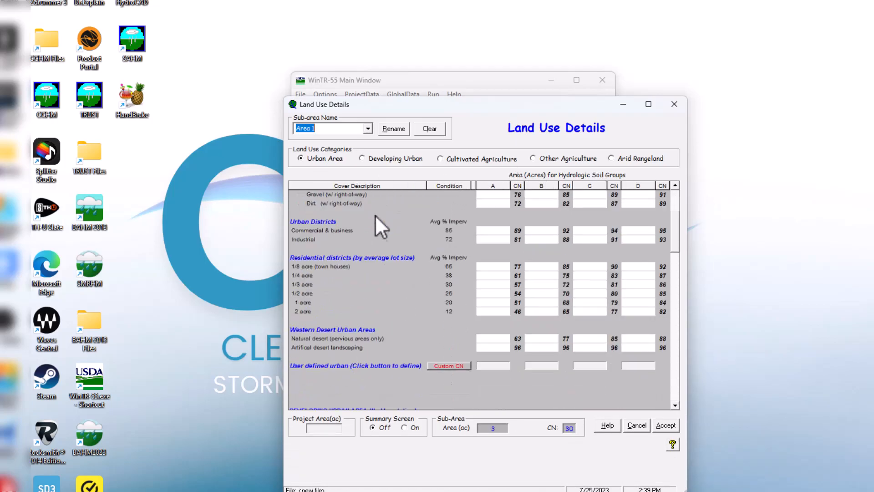
pyautogui.scroll(-3)
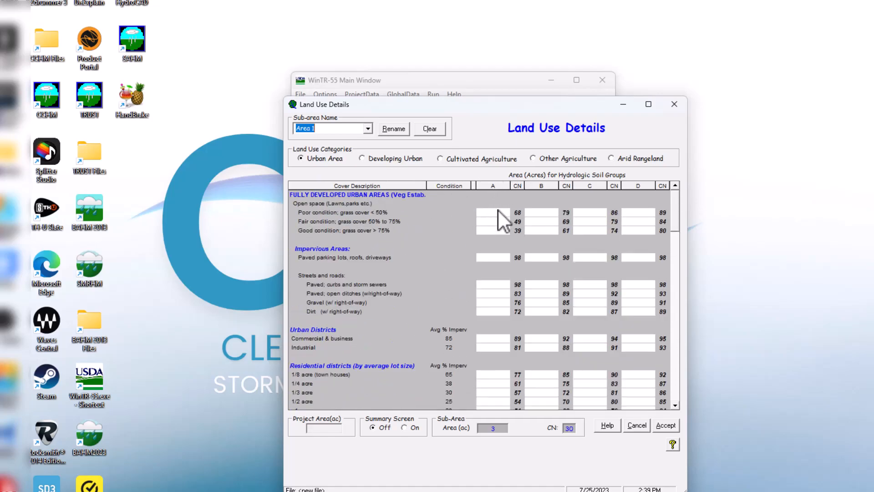
pyautogui.scroll(-3)
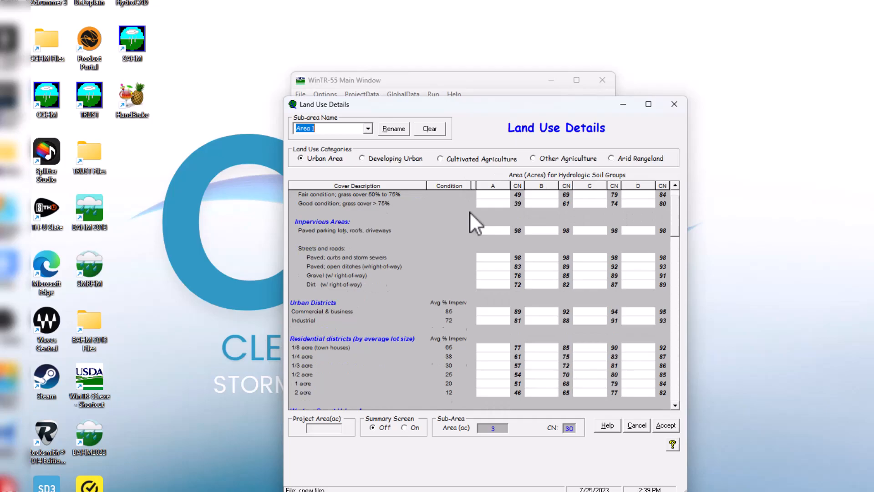
pyautogui.scroll(-3)
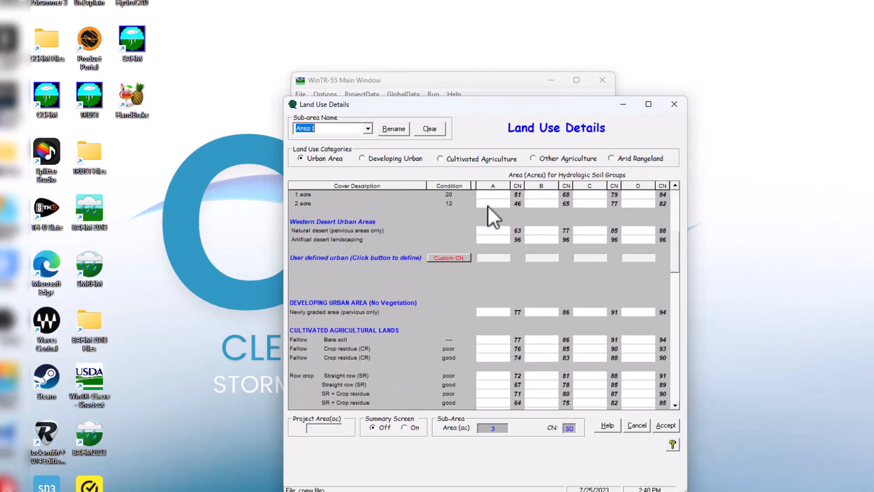
pyautogui.moveTo(451, 262)
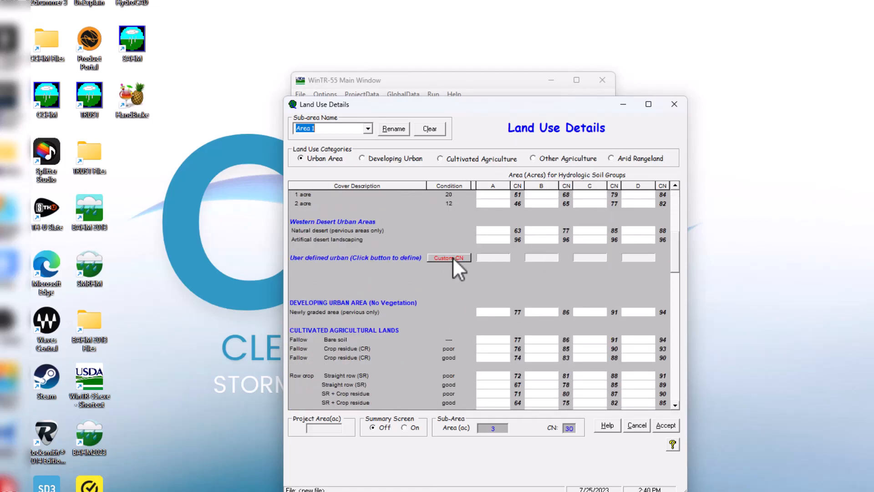
pyautogui.scroll(-3)
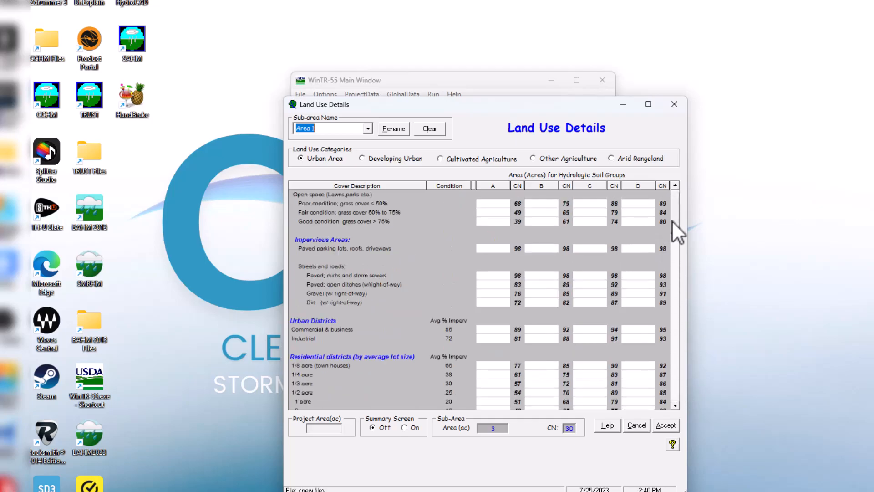
# View the Developing Urban and Arid Rangeland categories, return to Urban Area, and scroll its cover table
pyautogui.click(361, 159)
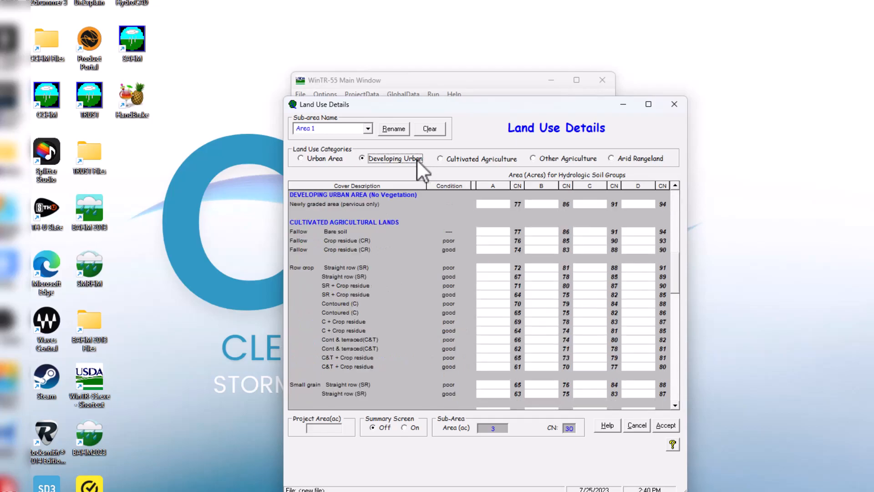
pyautogui.moveTo(490, 177)
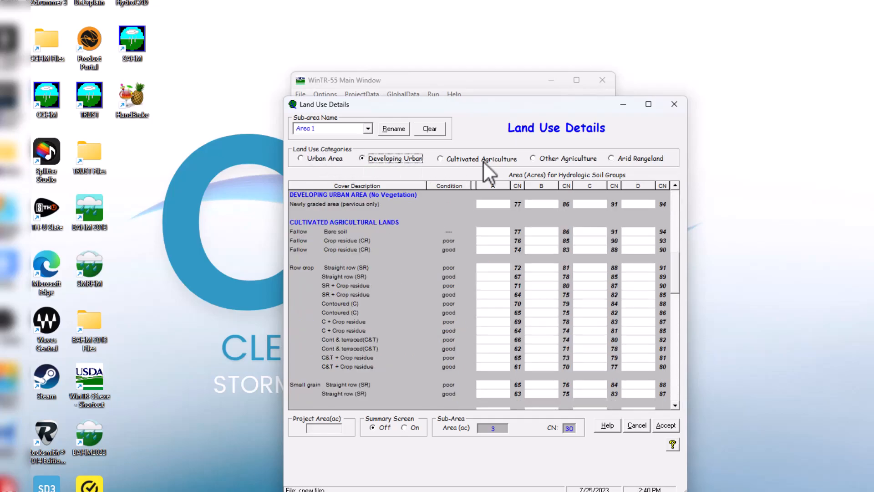
pyautogui.click(611, 158)
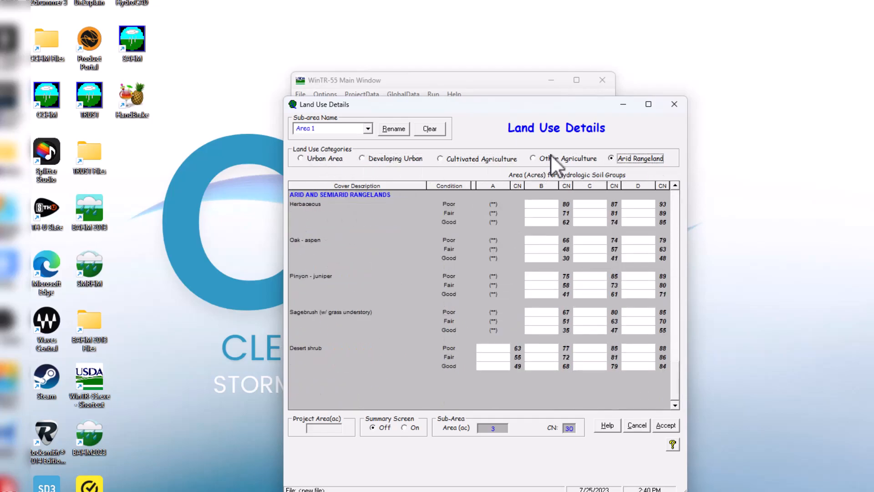
pyautogui.click(300, 158)
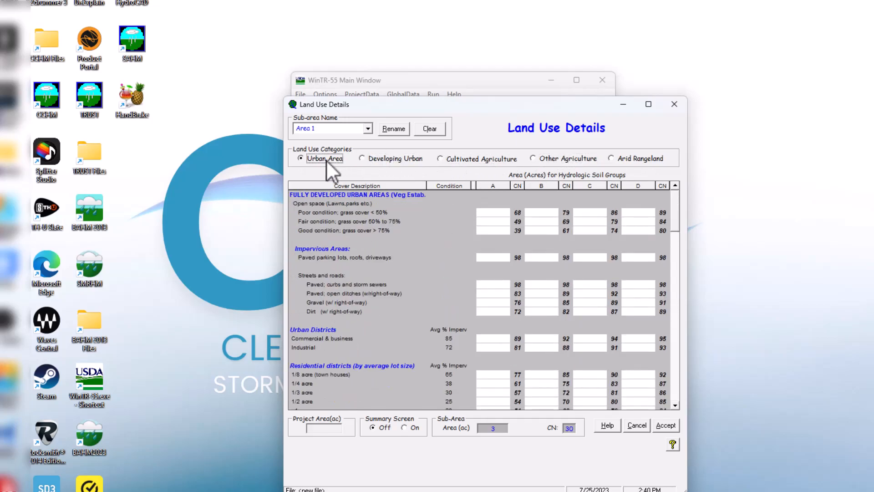
pyautogui.moveTo(343, 194)
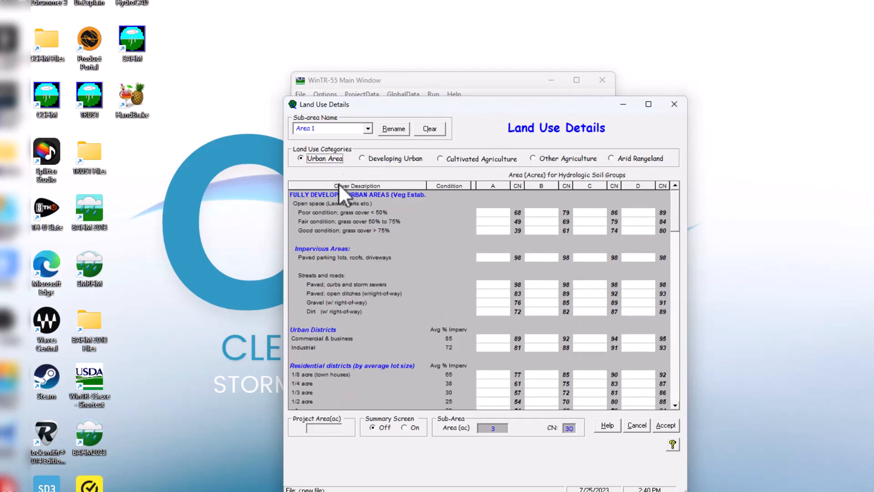
pyautogui.moveTo(574, 203)
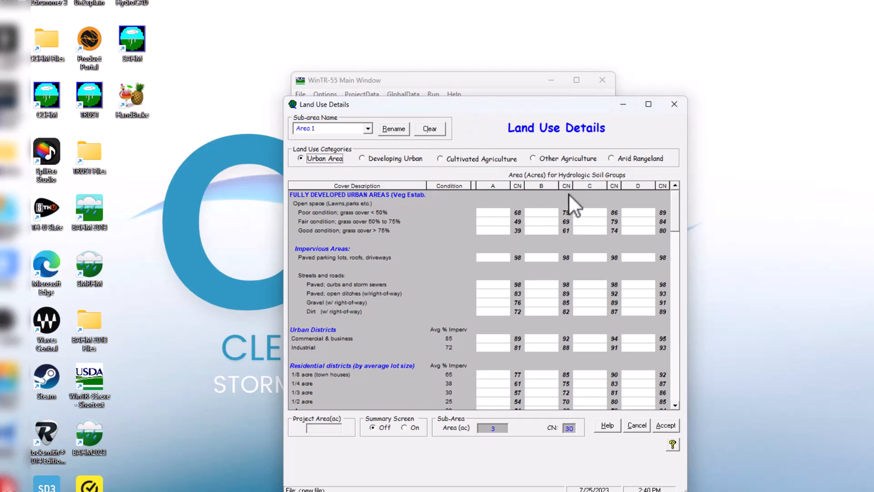
pyautogui.moveTo(544, 195)
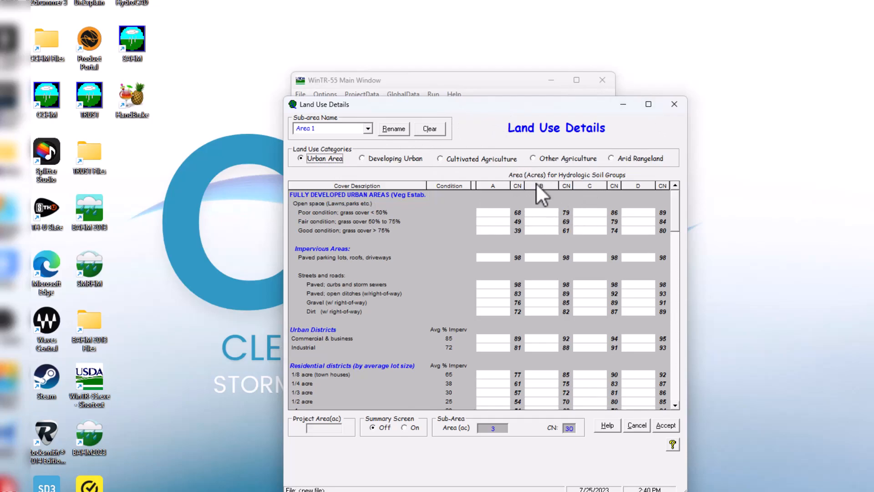
pyautogui.moveTo(469, 440)
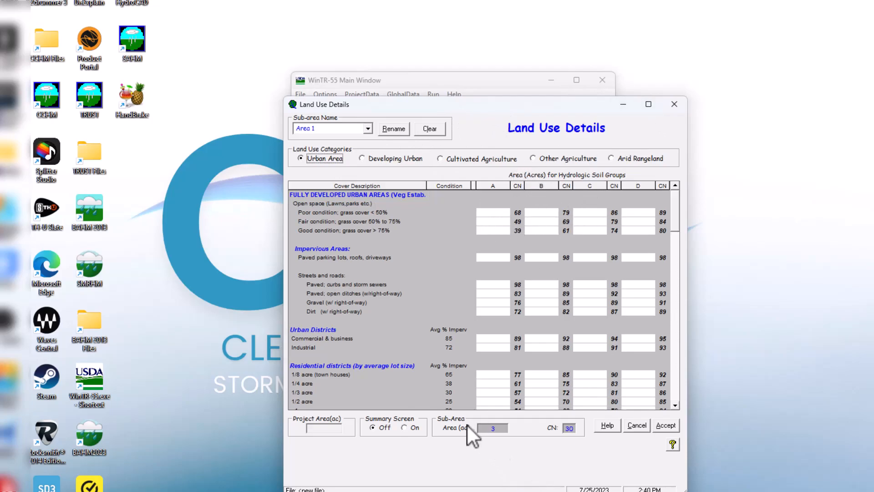
pyautogui.moveTo(487, 276)
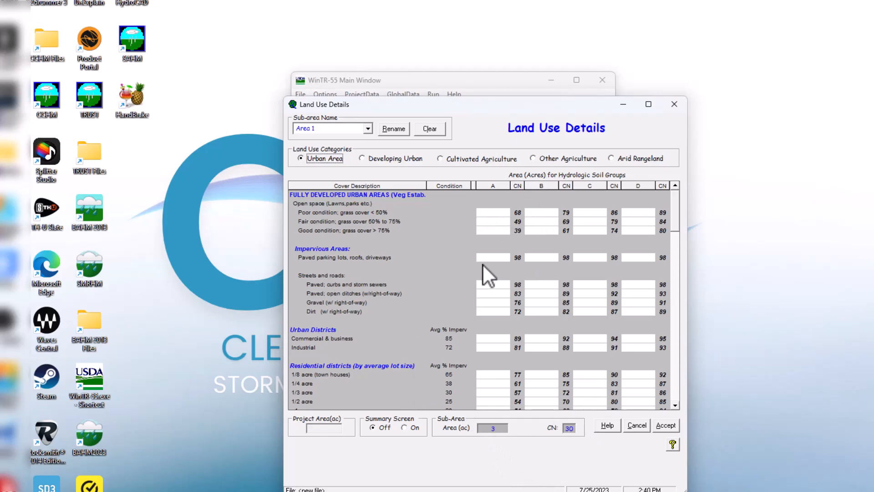
pyautogui.scroll(-3)
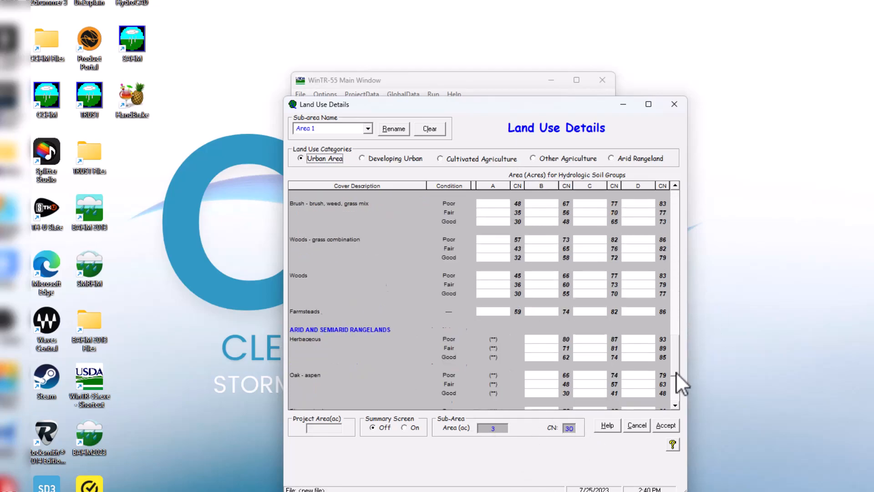
pyautogui.scroll(-3)
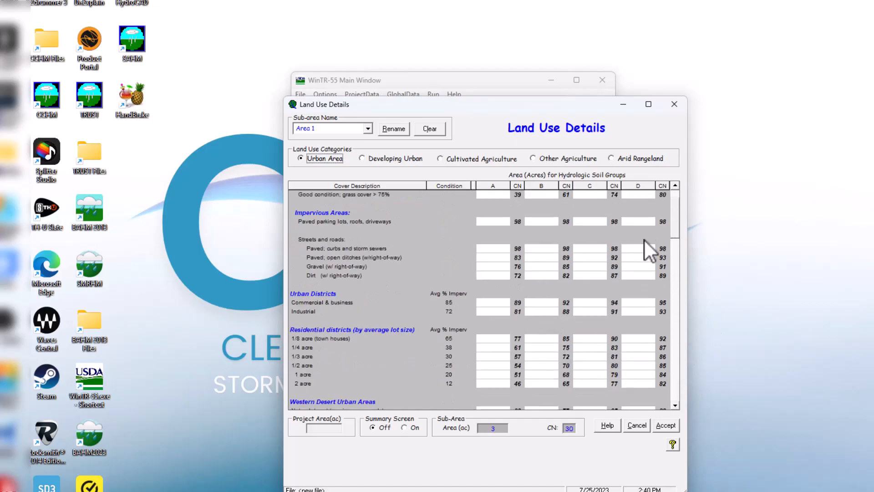
pyautogui.scroll(-3)
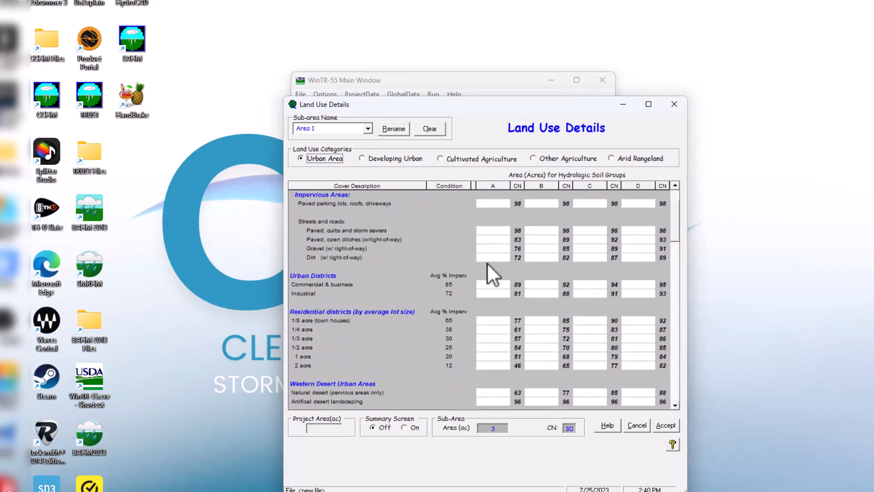
pyautogui.scroll(-3)
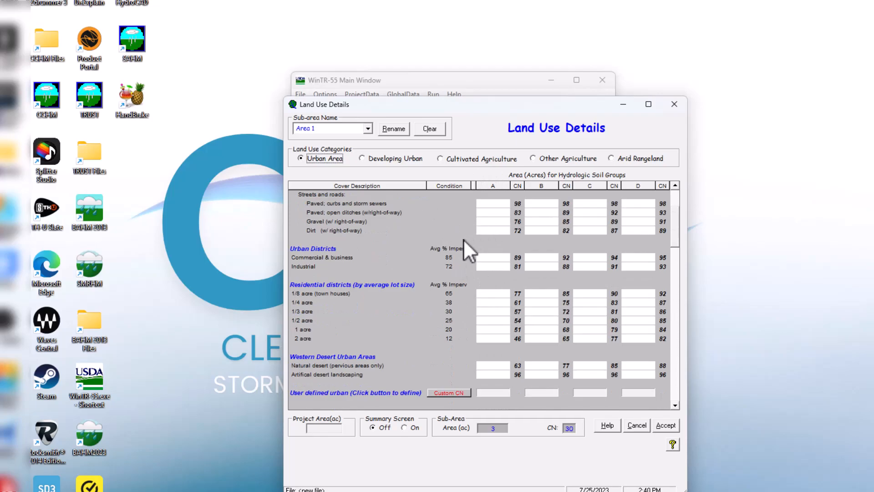
pyautogui.moveTo(674, 104)
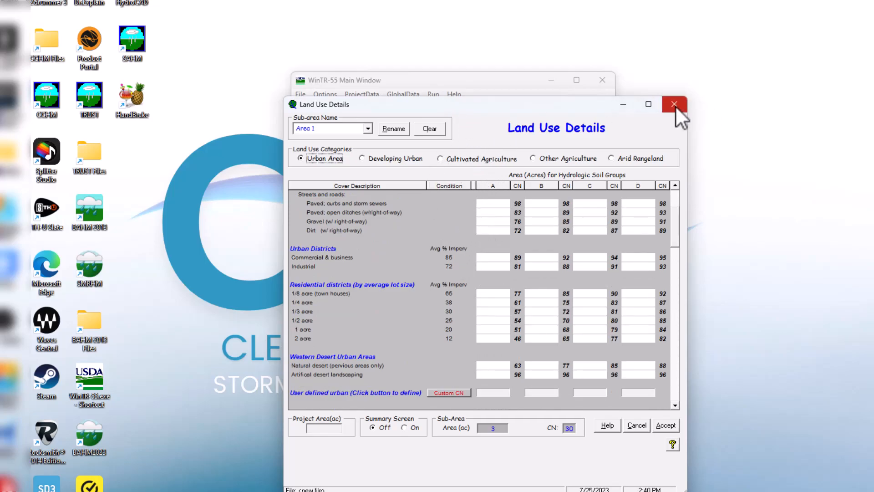
# Close Land Use Details, open Time of Concentration Details, and preview the Manning's n surface list
pyautogui.click(674, 104)
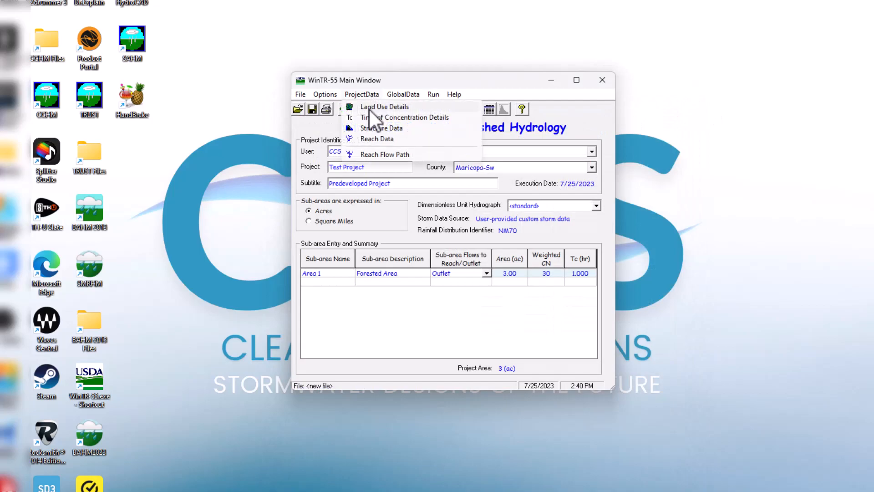
pyautogui.click(411, 117)
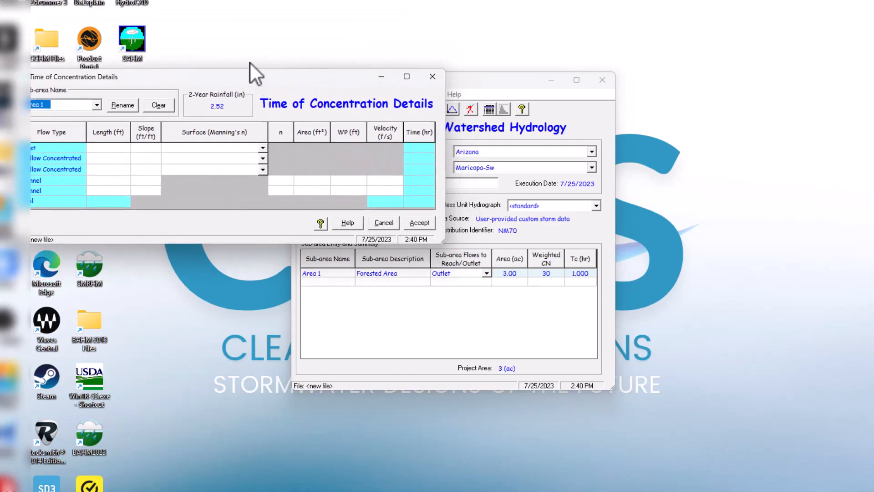
pyautogui.moveTo(268, 42)
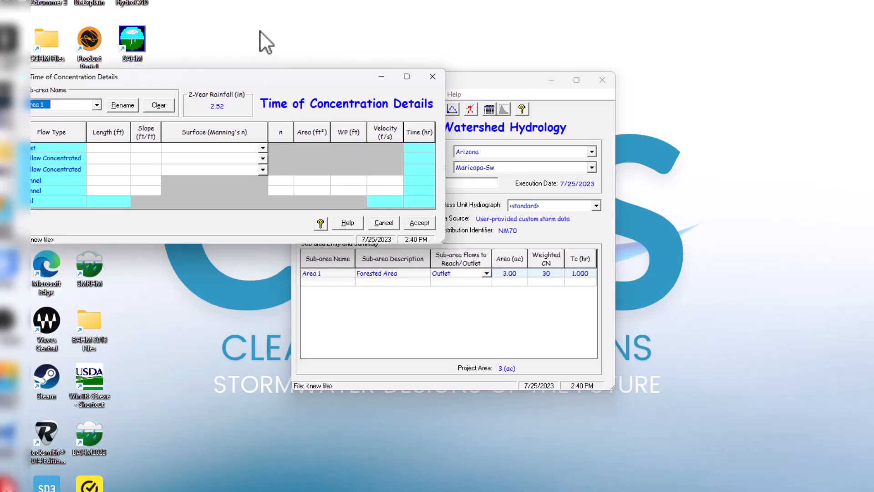
pyautogui.moveTo(80, 157)
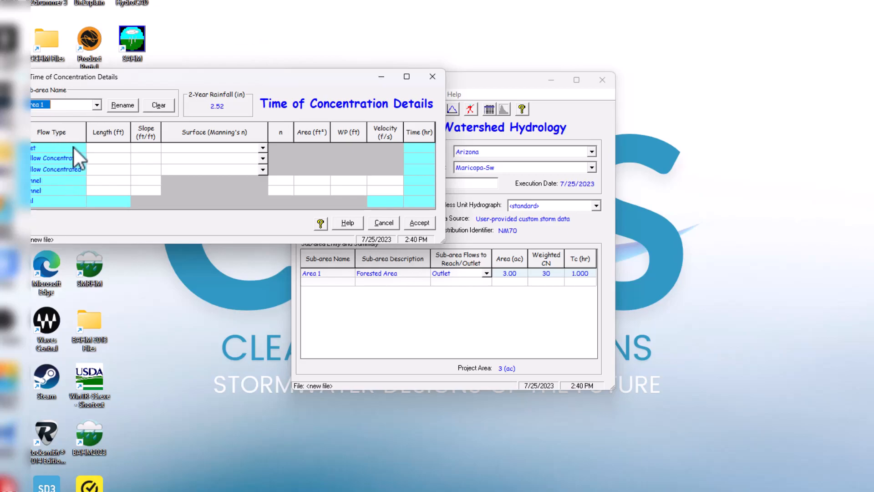
pyautogui.moveTo(125, 161)
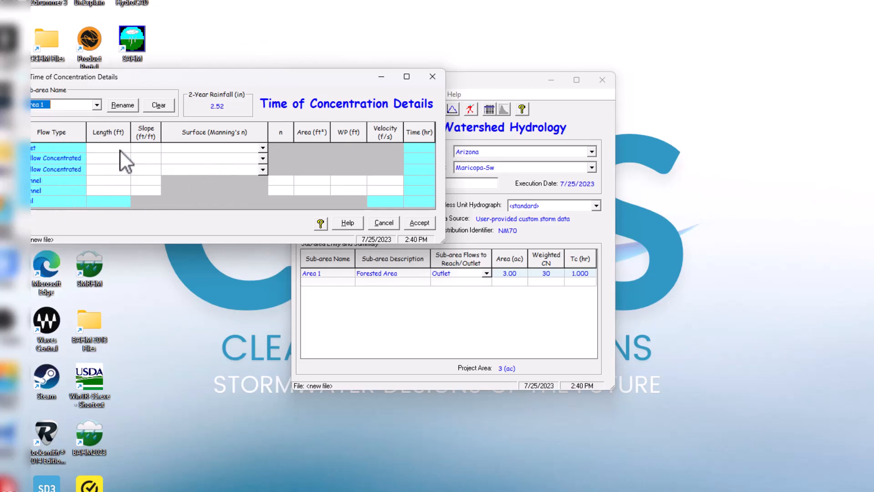
pyautogui.click(262, 148)
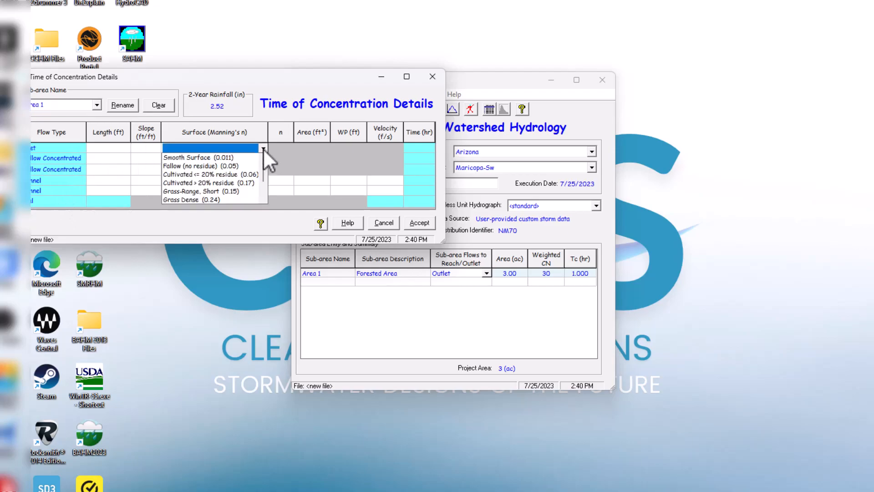
pyautogui.click(262, 147)
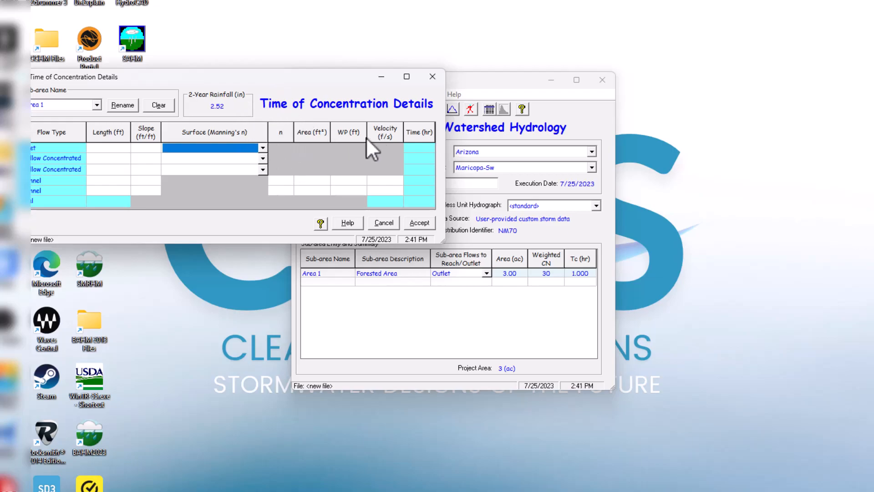
pyautogui.moveTo(413, 145)
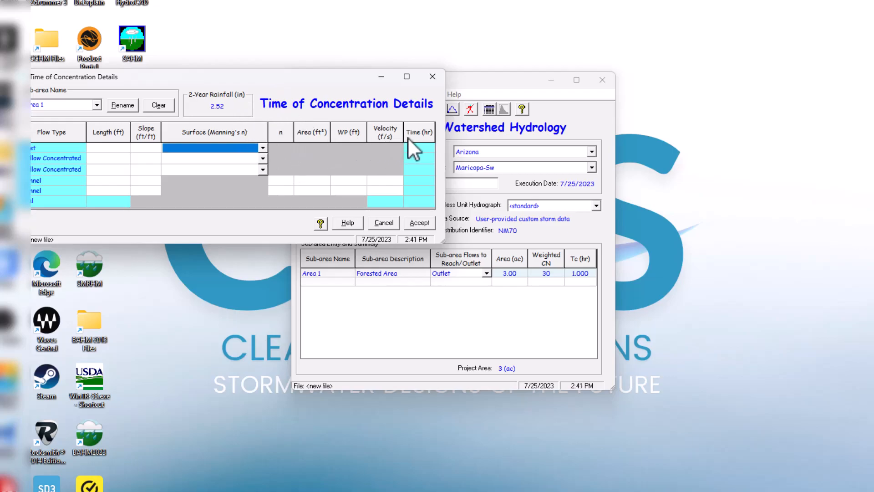
pyautogui.moveTo(96, 128)
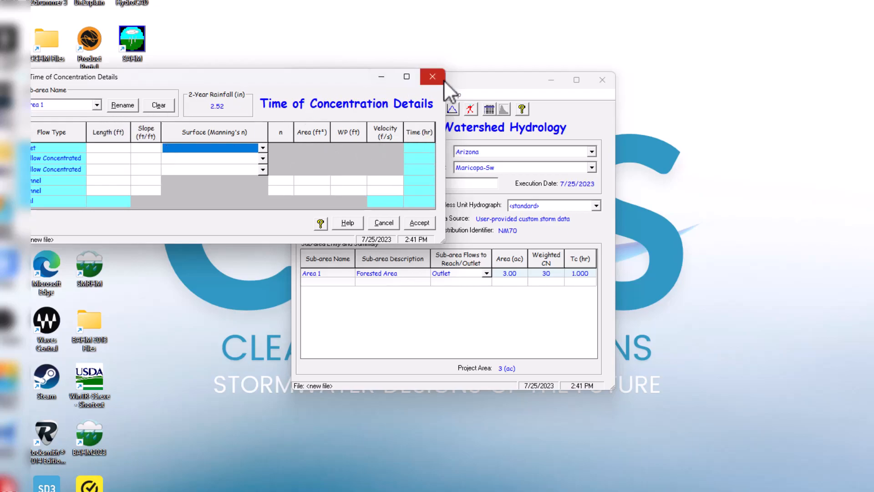
# Close the Time of Concentration Details form without changes
pyautogui.click(432, 76)
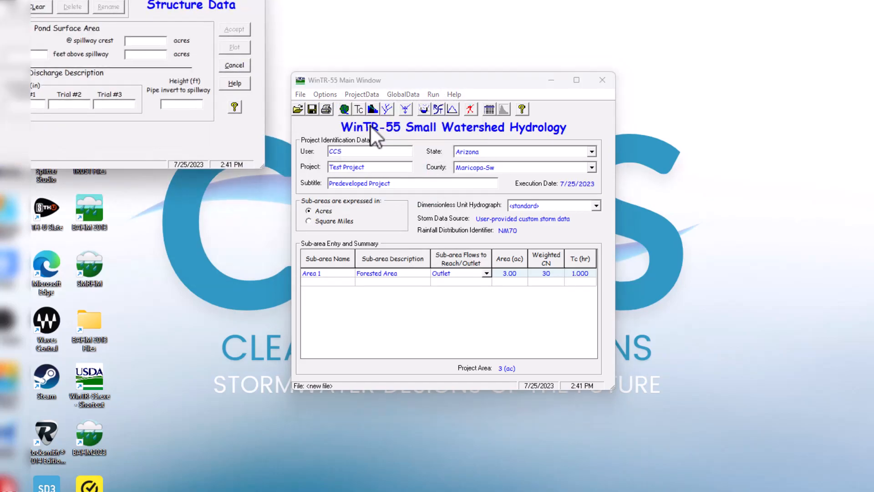
pyautogui.moveTo(363, 125)
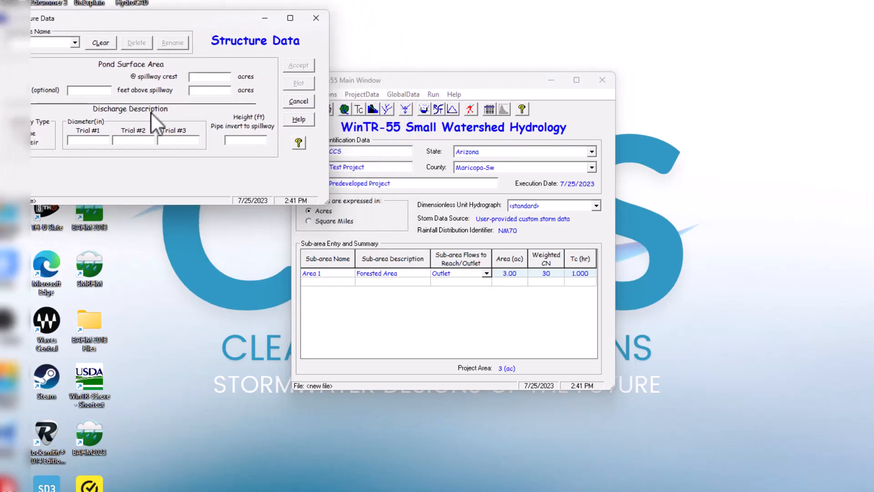
pyautogui.moveTo(213, 57)
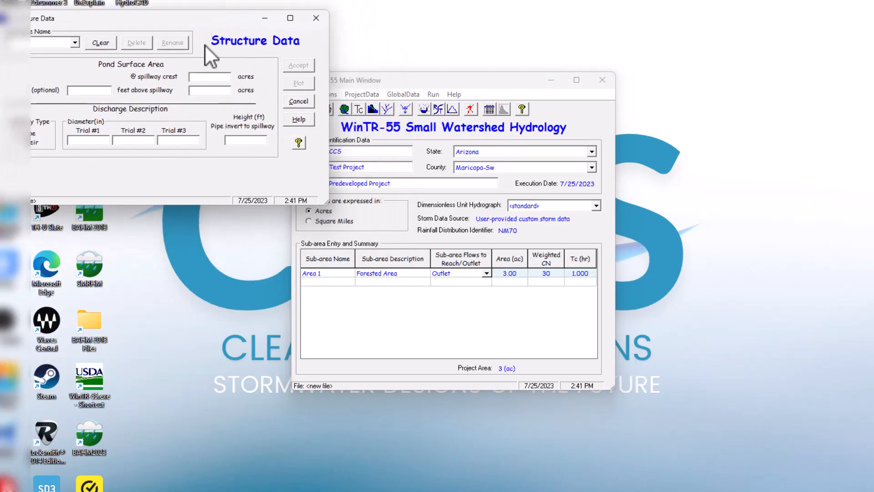
# Close the blank Structure Data form
pyautogui.click(299, 101)
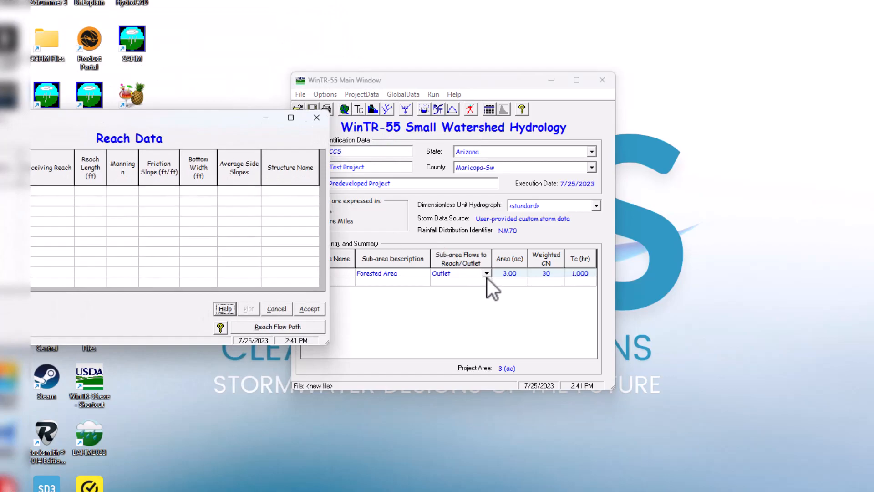
pyautogui.moveTo(402, 281)
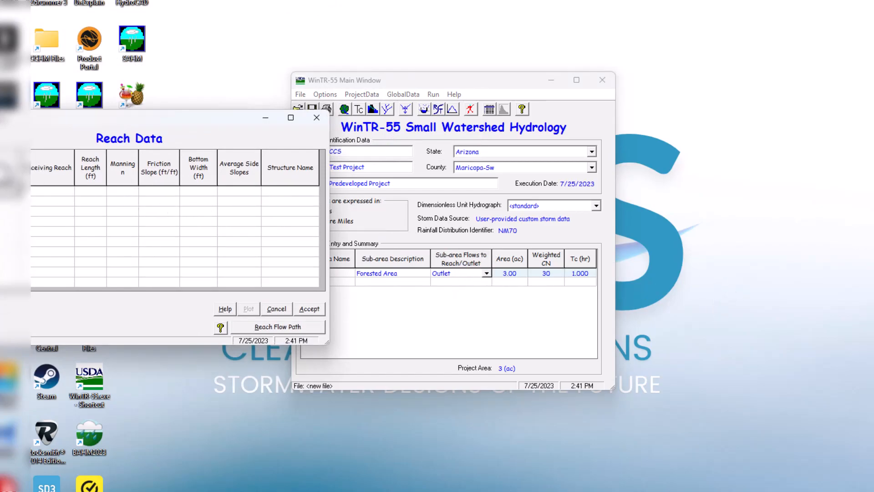
pyautogui.moveTo(93, 164)
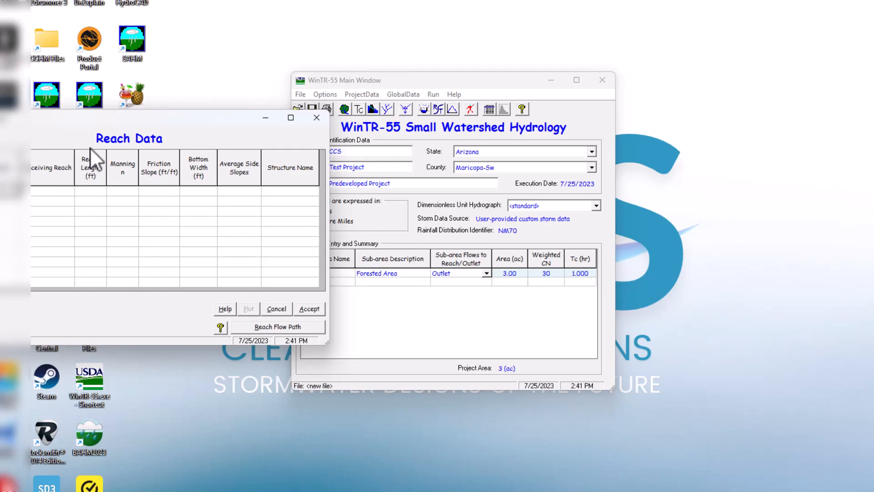
pyautogui.moveTo(128, 157)
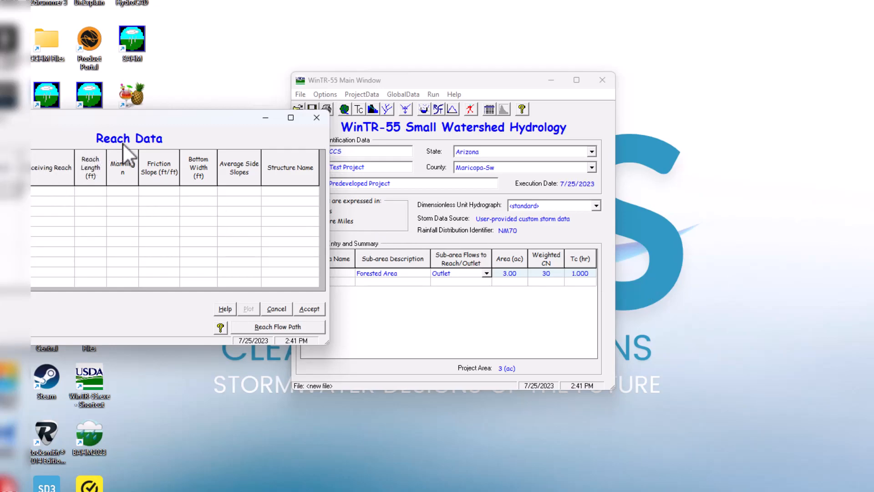
pyautogui.moveTo(227, 146)
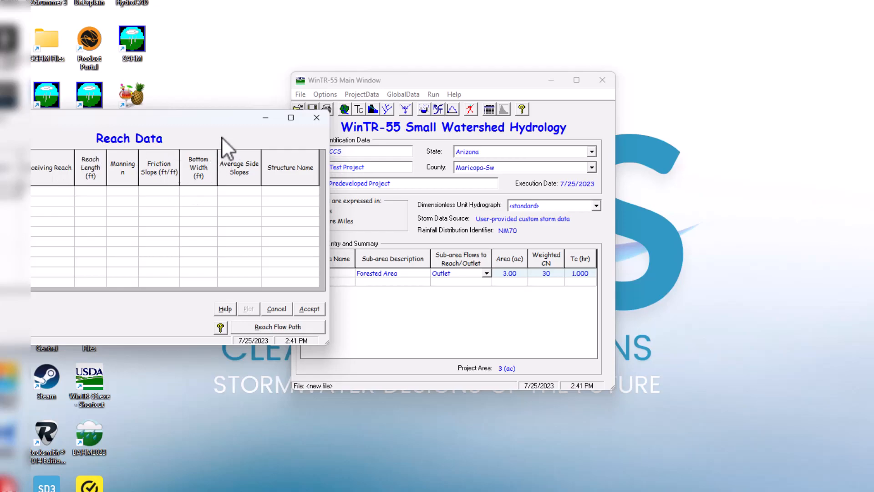
pyautogui.moveTo(303, 214)
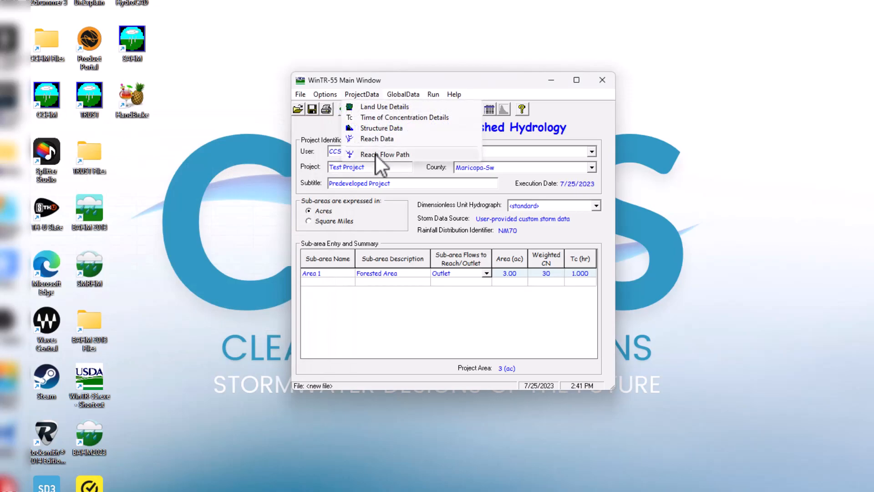
pyautogui.click(386, 155)
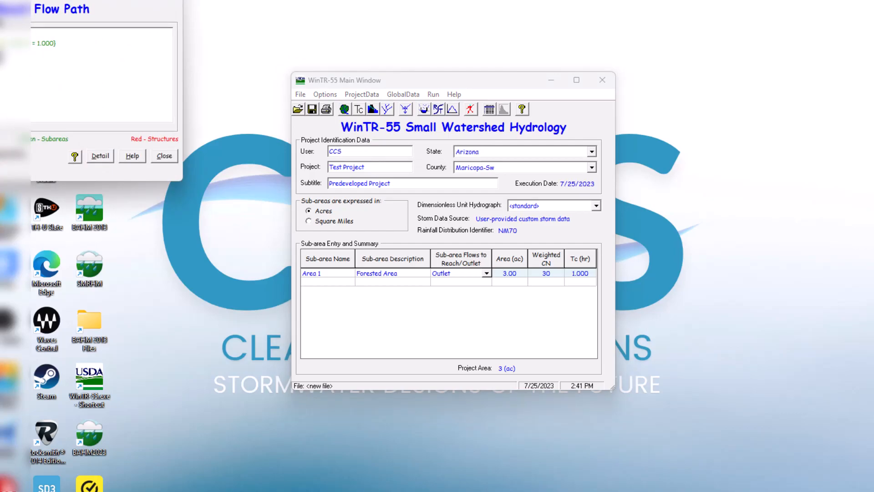
pyautogui.moveTo(367, 255)
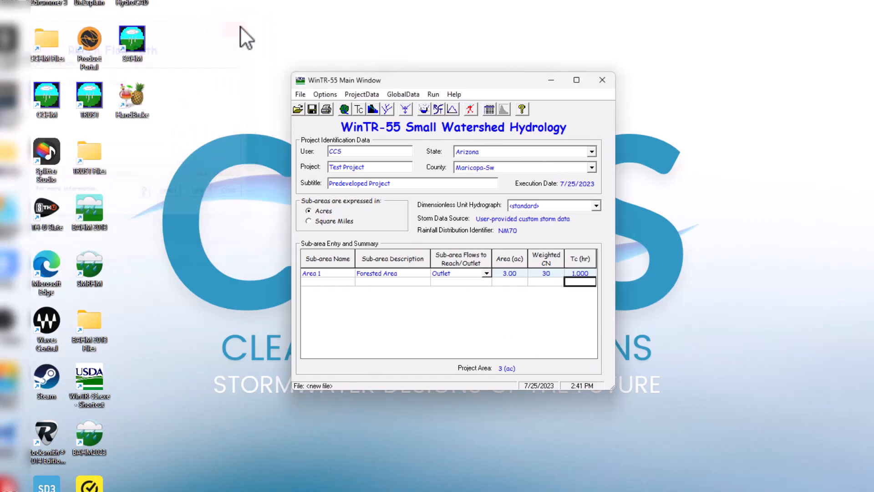
pyautogui.click(403, 94)
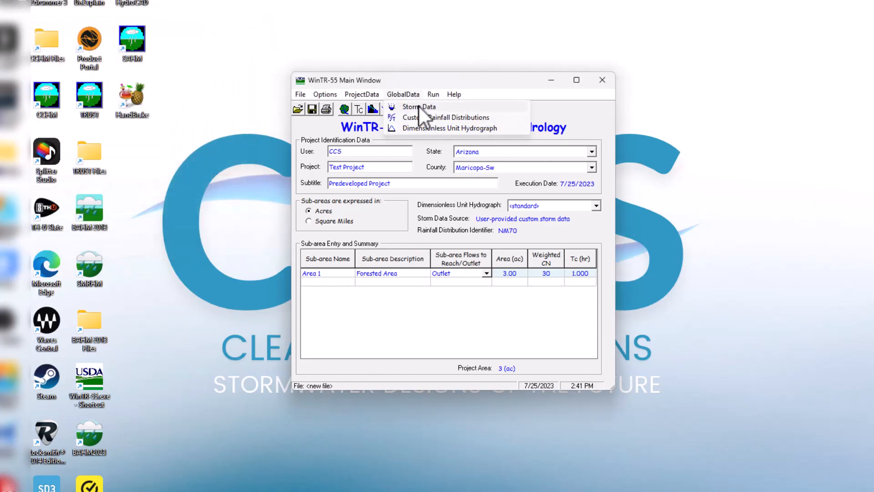
pyautogui.click(418, 106)
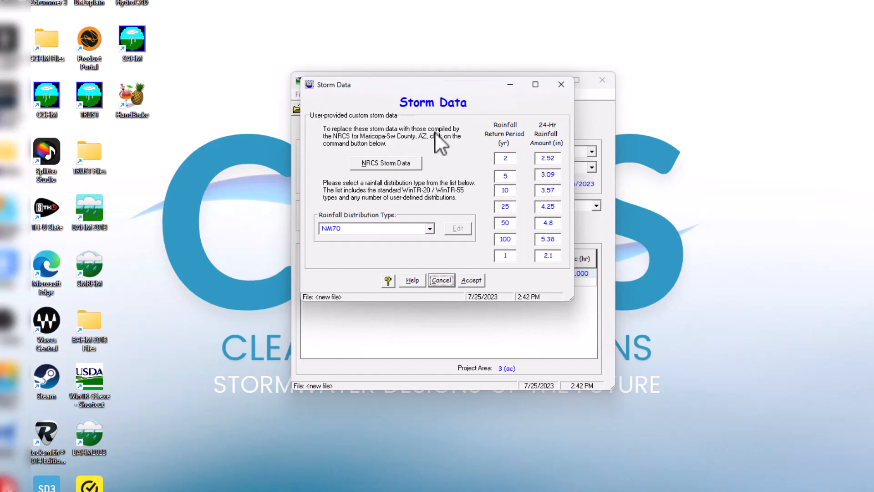
pyautogui.moveTo(400, 153)
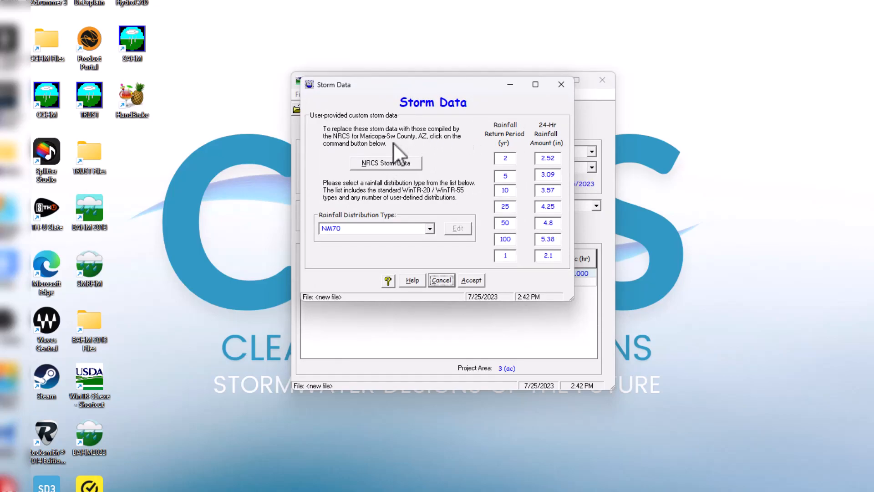
pyautogui.moveTo(471, 158)
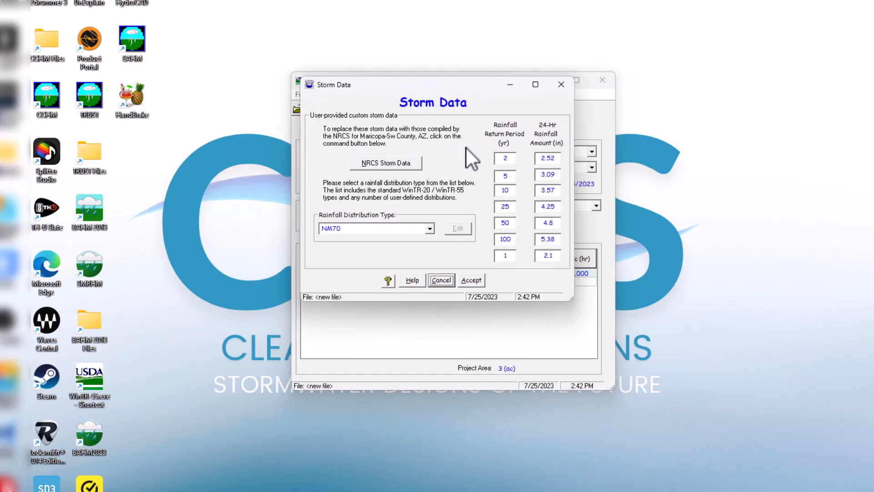
pyautogui.moveTo(398, 155)
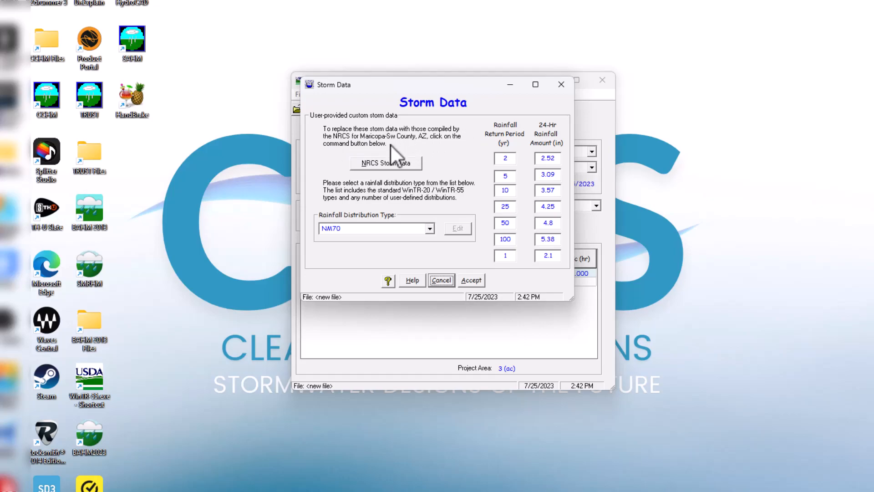
pyautogui.click(386, 163)
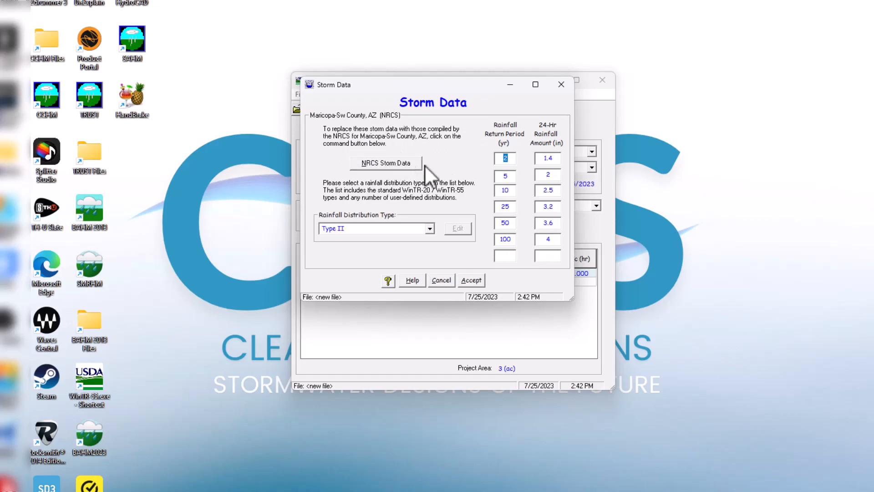
pyautogui.moveTo(535, 132)
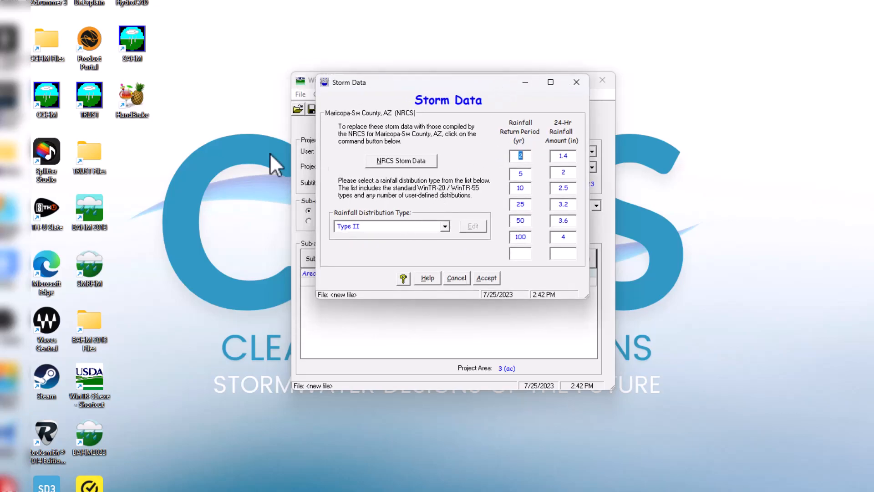
pyautogui.moveTo(500, 283)
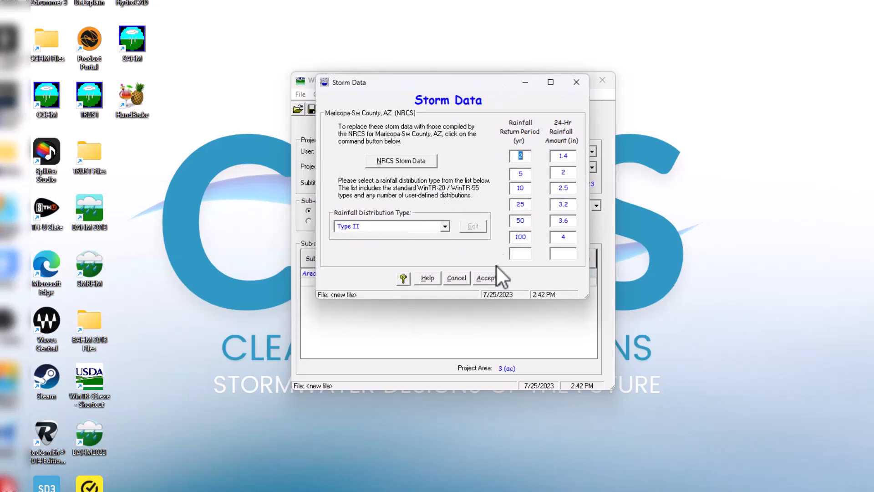
pyautogui.moveTo(448, 166)
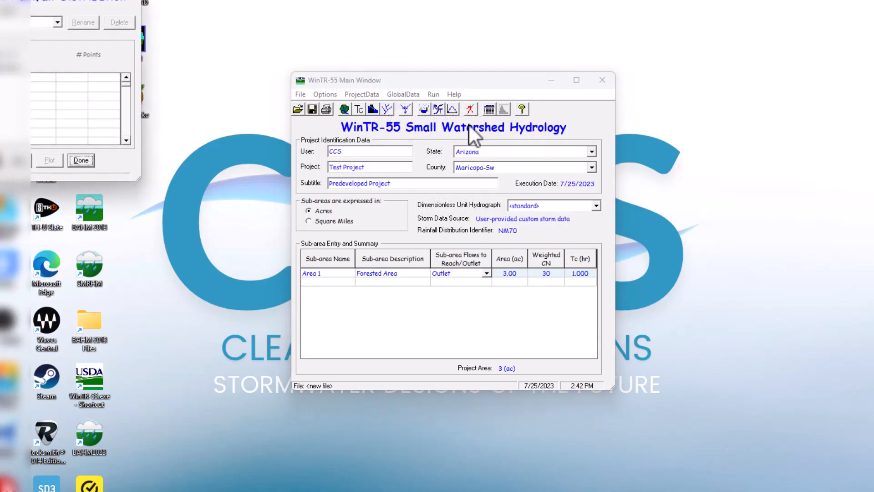
pyautogui.moveTo(59, 27)
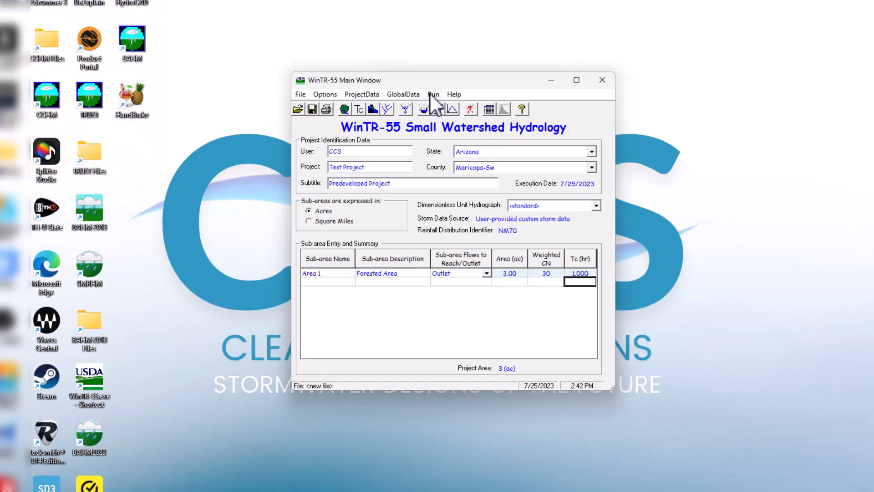
# Cancel the Run WinTR-55 storm dialog and open the WinTR-55 User Guide
pyautogui.click(434, 94)
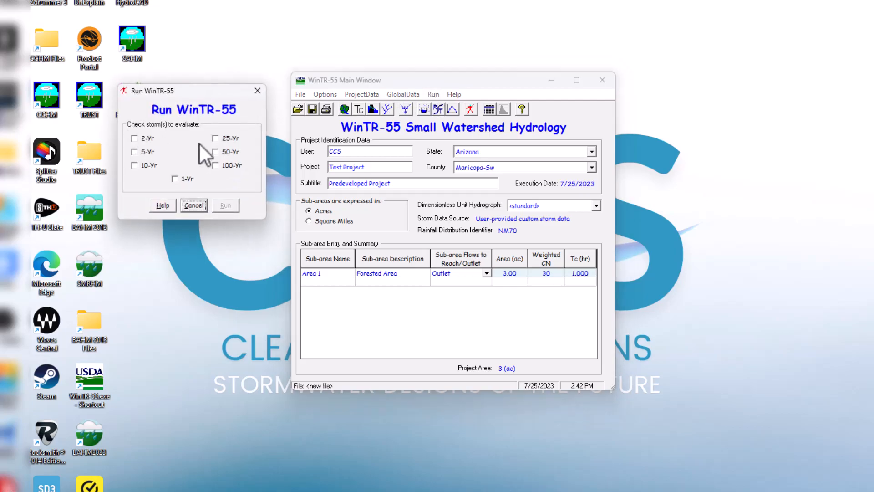
pyautogui.moveTo(189, 132)
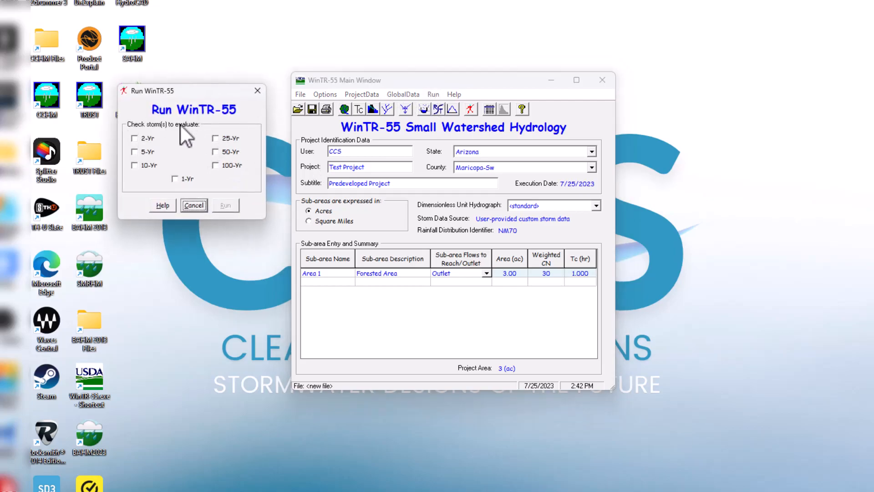
pyautogui.moveTo(241, 132)
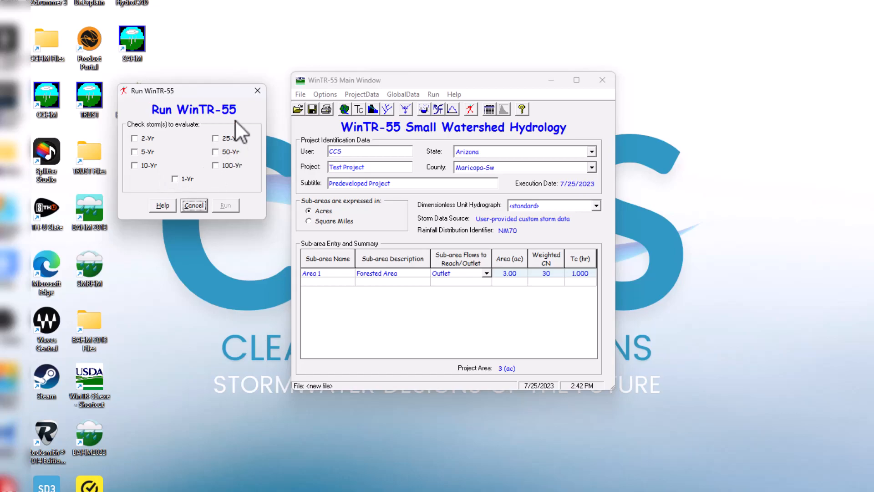
pyautogui.click(454, 95)
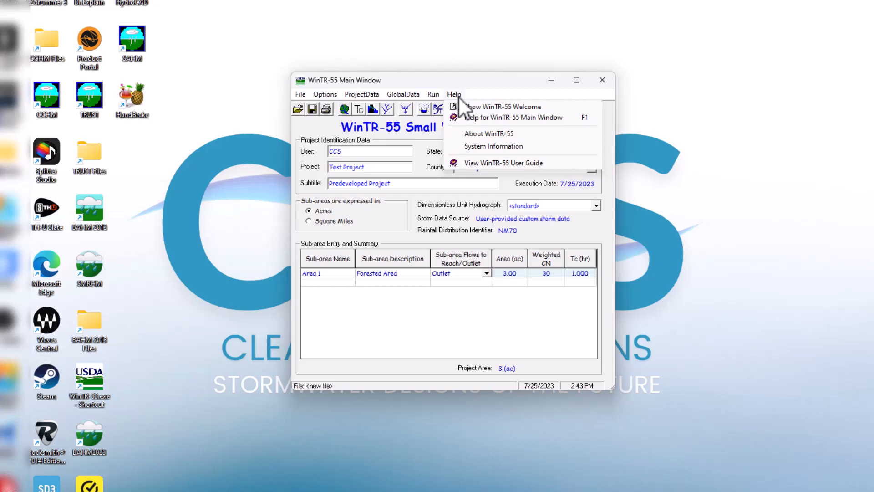
pyautogui.moveTo(507, 174)
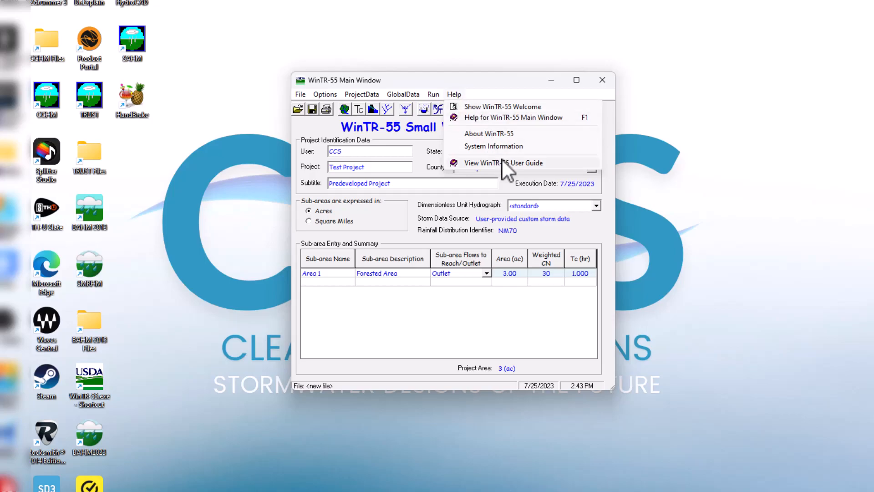
pyautogui.click(503, 162)
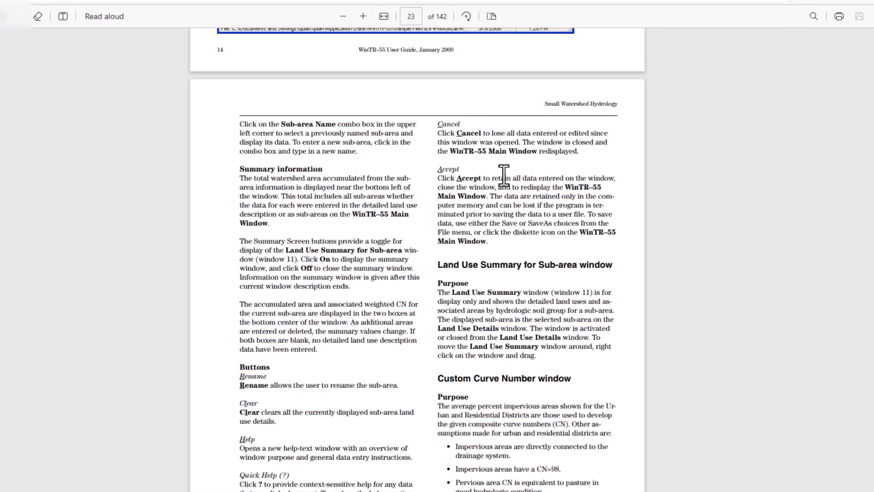
pyautogui.moveTo(504, 179)
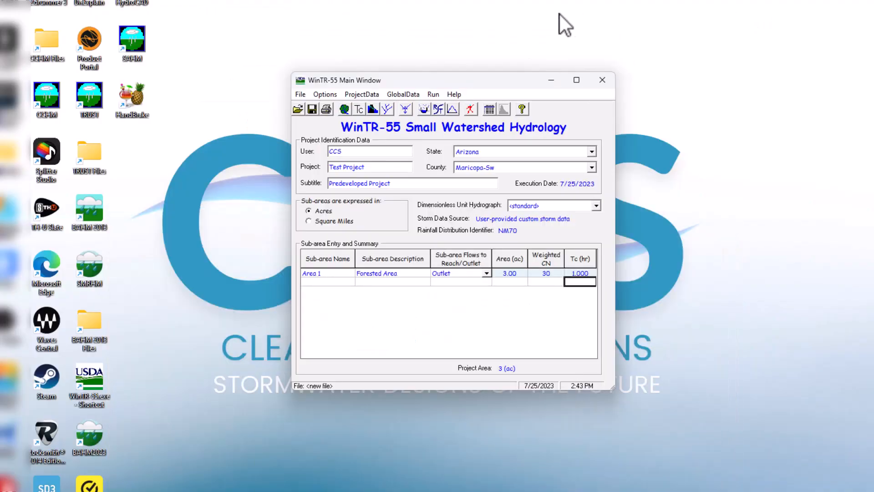
pyautogui.moveTo(476, 126)
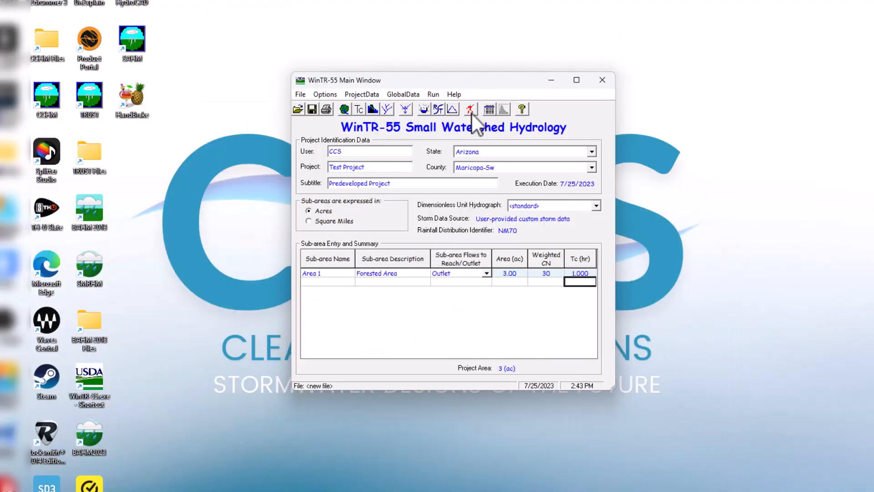
pyautogui.moveTo(490, 122)
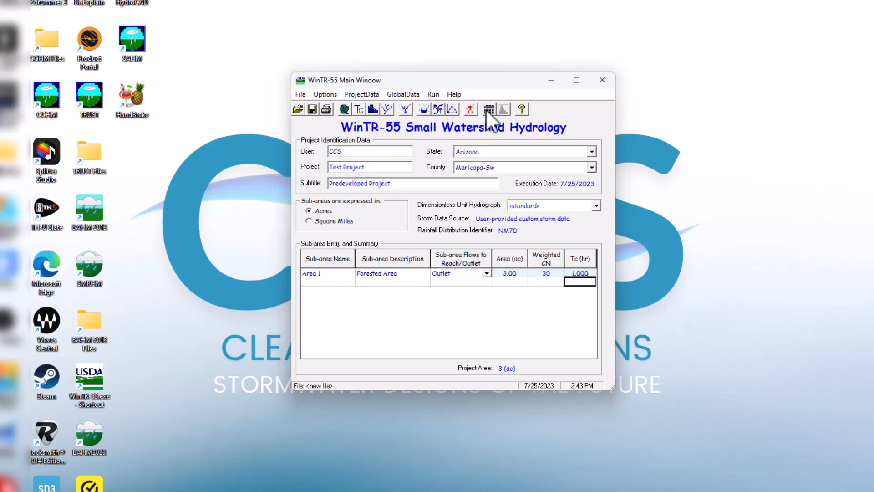
pyautogui.moveTo(515, 123)
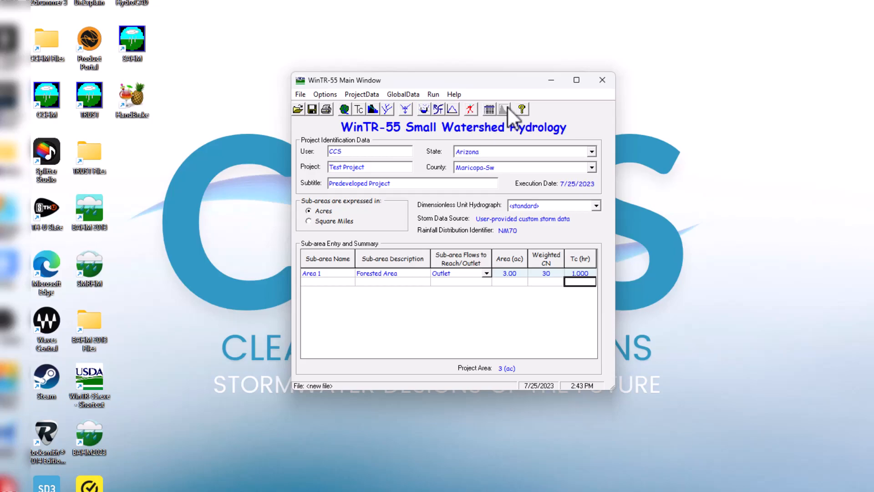
pyautogui.moveTo(526, 112)
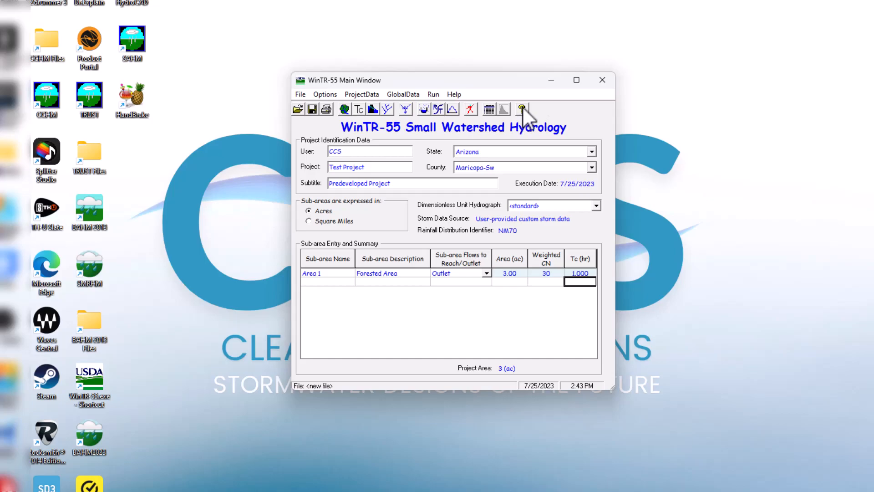
pyautogui.moveTo(522, 109)
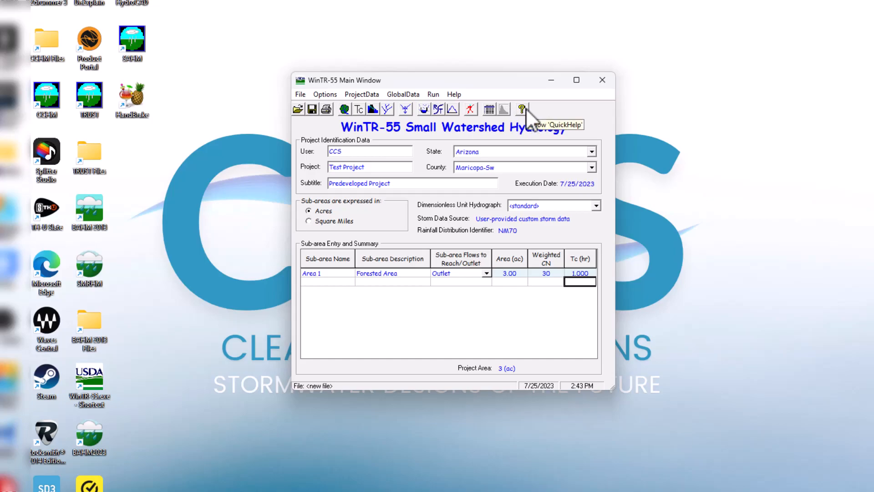
pyautogui.moveTo(299, 116)
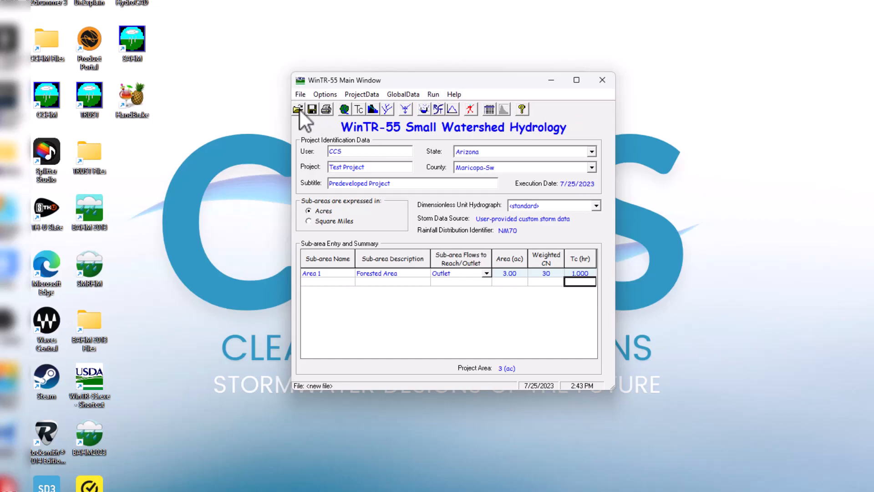
pyautogui.moveTo(335, 118)
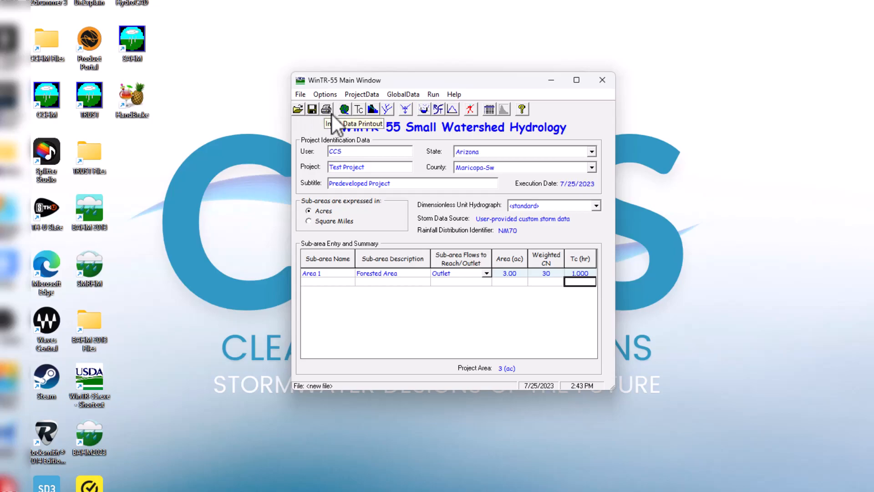
pyautogui.moveTo(590, 404)
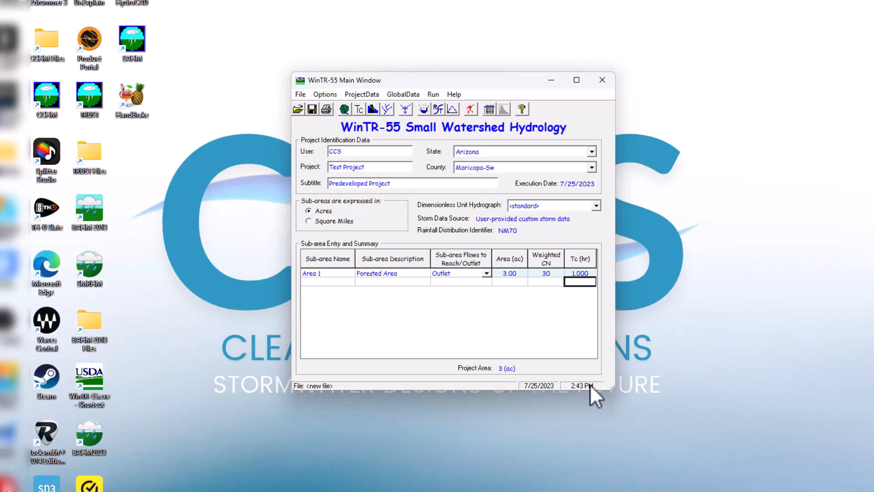
pyautogui.moveTo(552, 361)
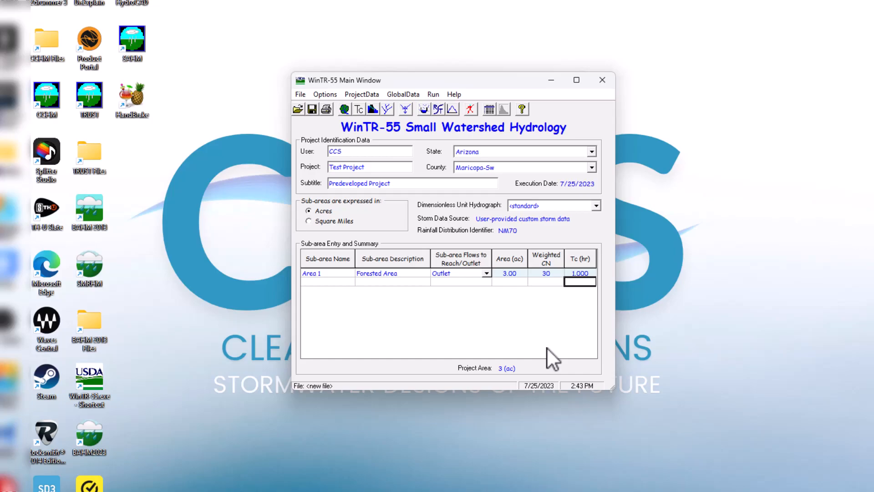
pyautogui.moveTo(732, 321)
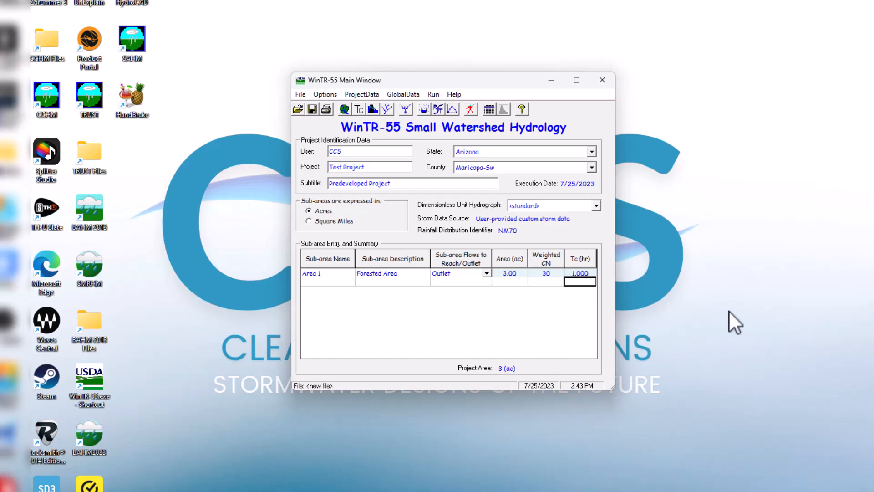